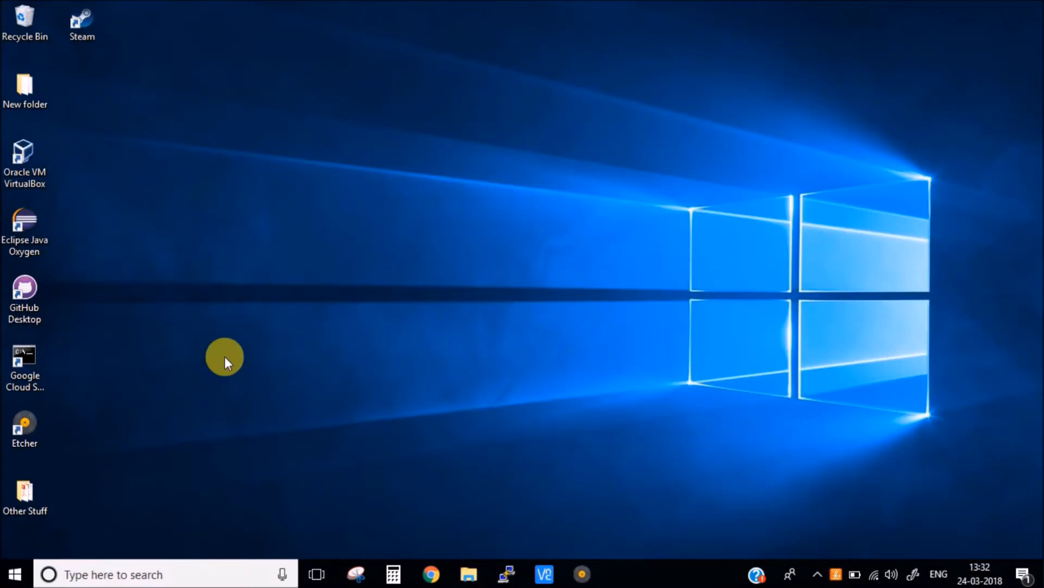
mouse_move(400, 396)
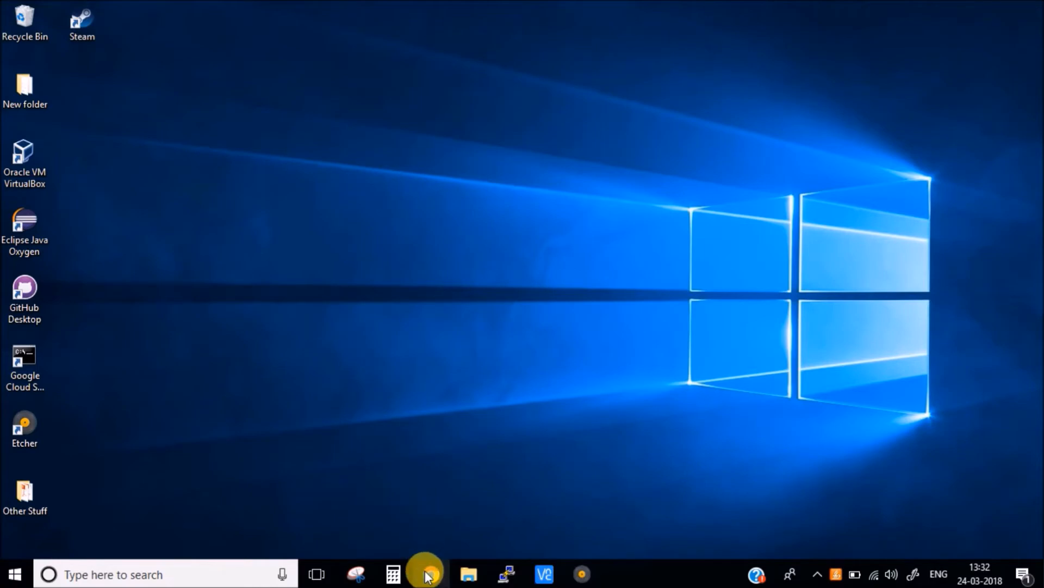
Step: Flash 2017-11-29-raspbian-stretch.img to the 15.84 GB USB drive and minimize Etcher while it runs
click(430, 574)
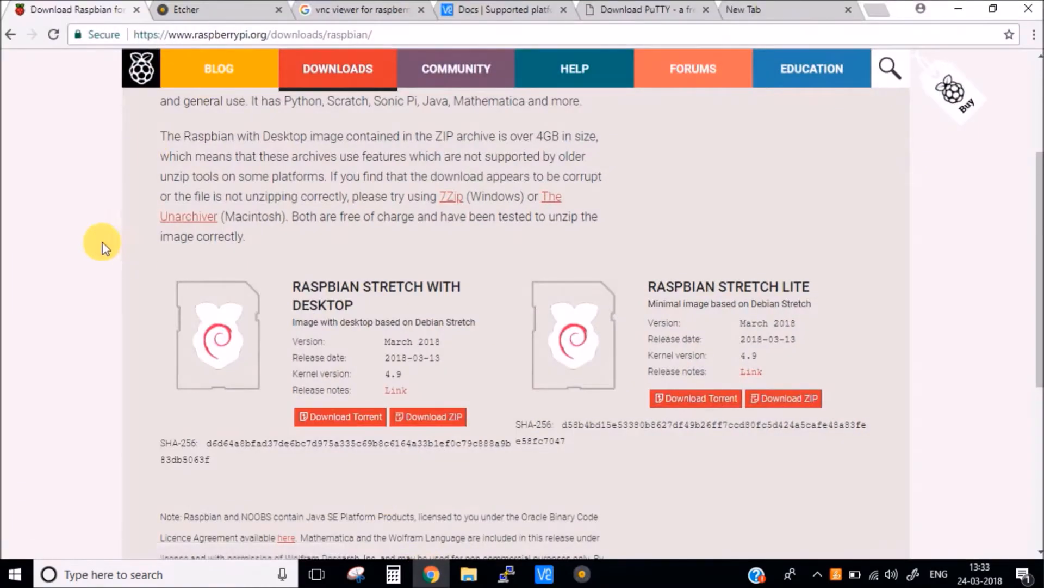
mouse_move(333, 250)
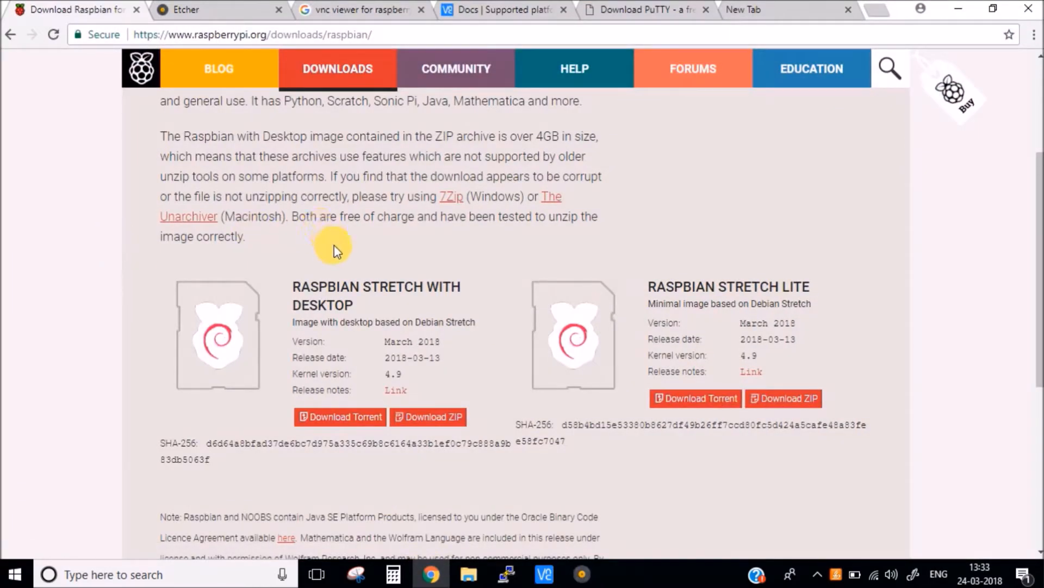
mouse_move(774, 266)
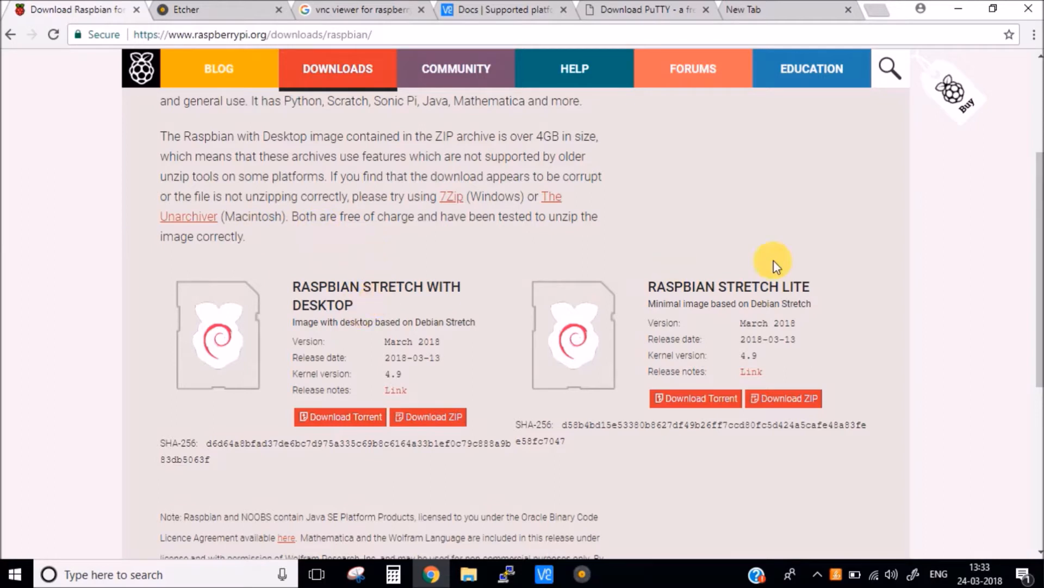
mouse_move(511, 353)
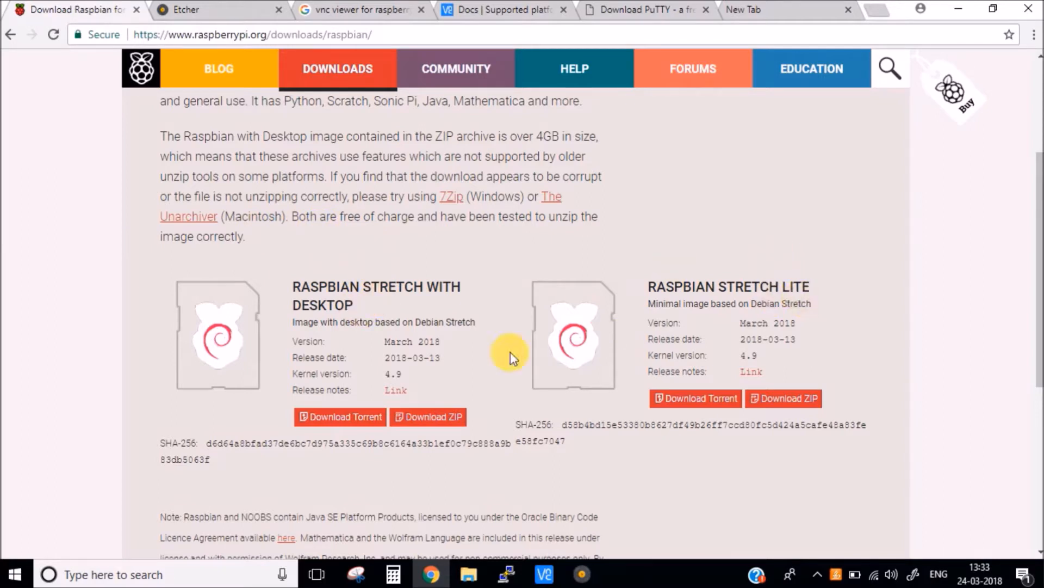
mouse_move(366, 320)
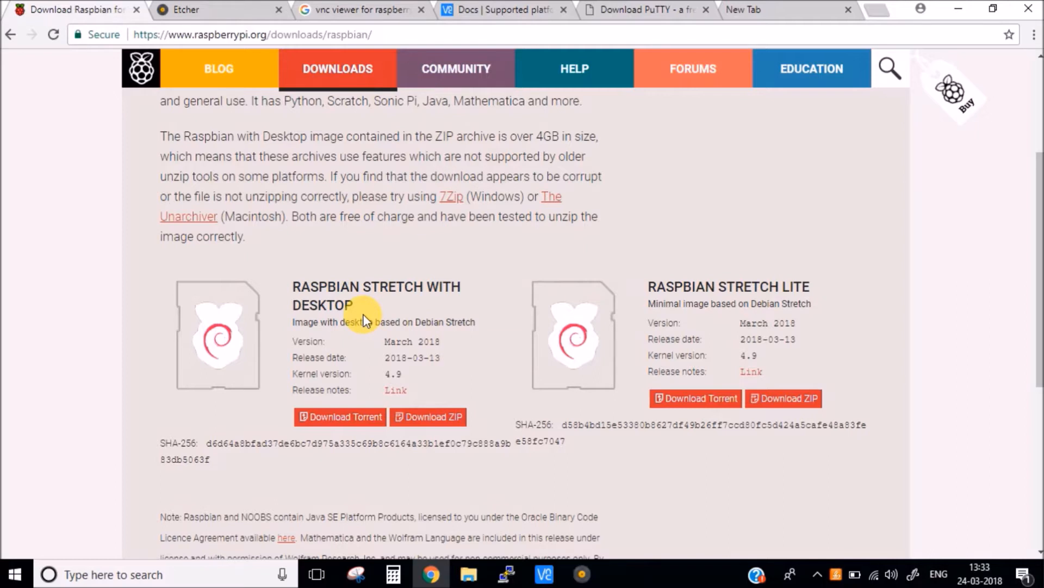
mouse_move(773, 313)
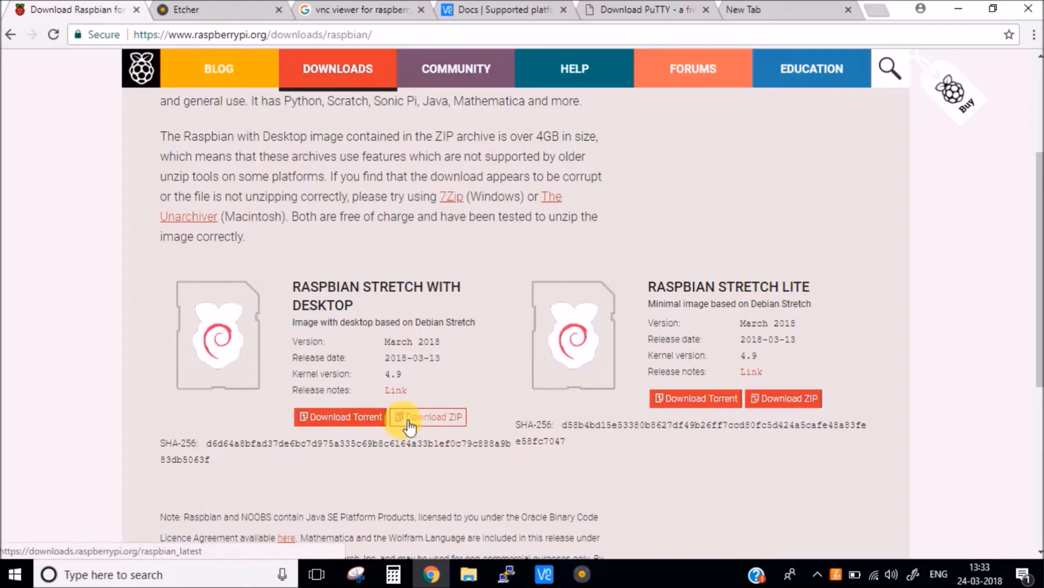
mouse_move(370, 402)
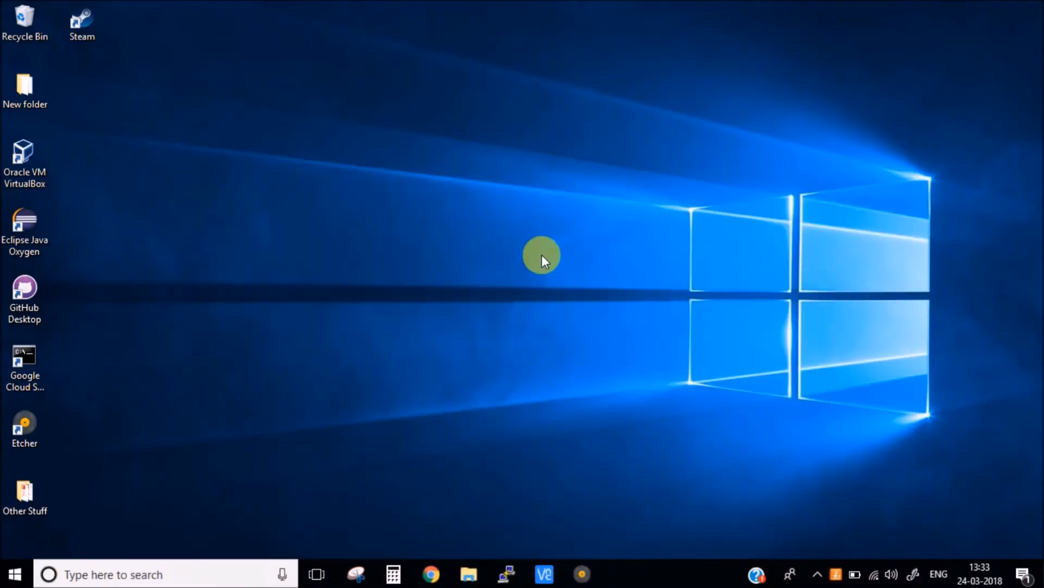
mouse_move(526, 258)
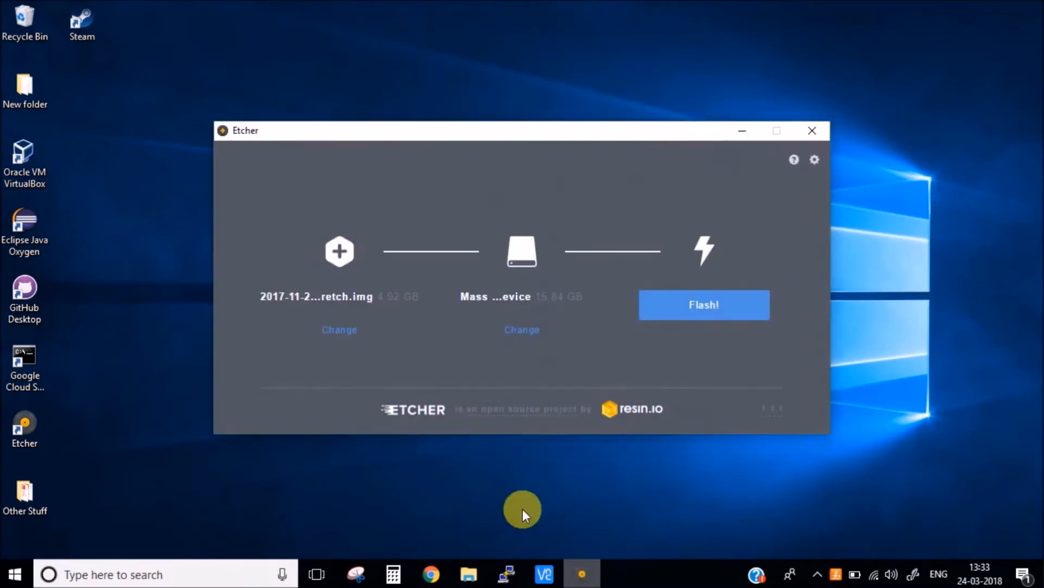
mouse_move(351, 223)
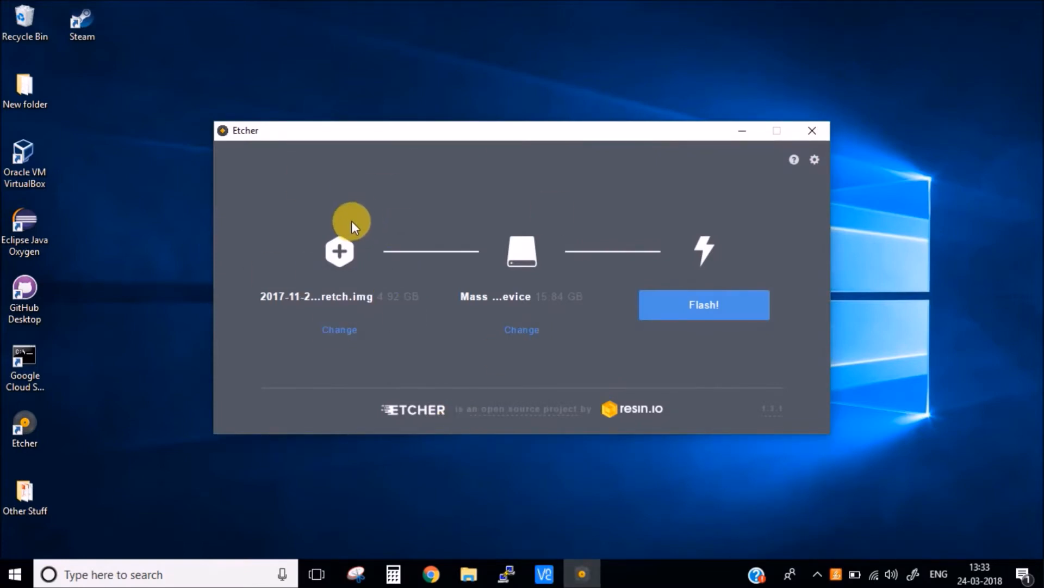
mouse_move(317, 300)
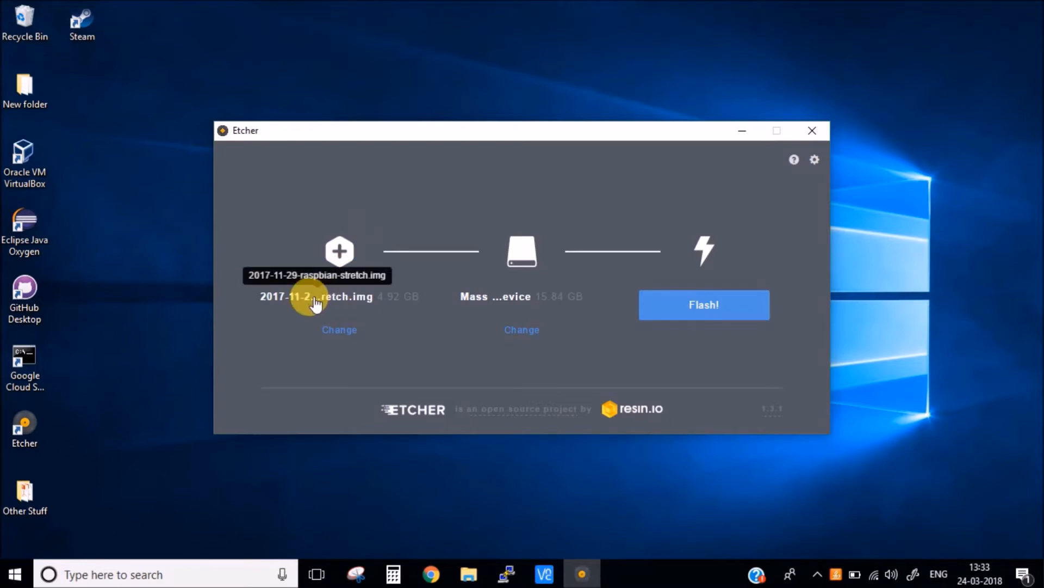
mouse_move(255, 342)
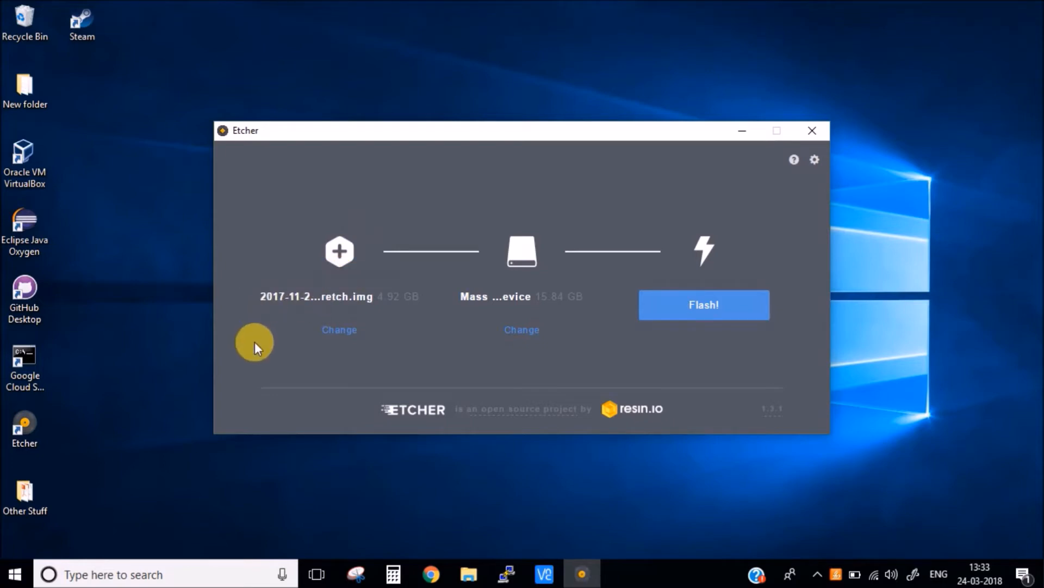
mouse_move(447, 352)
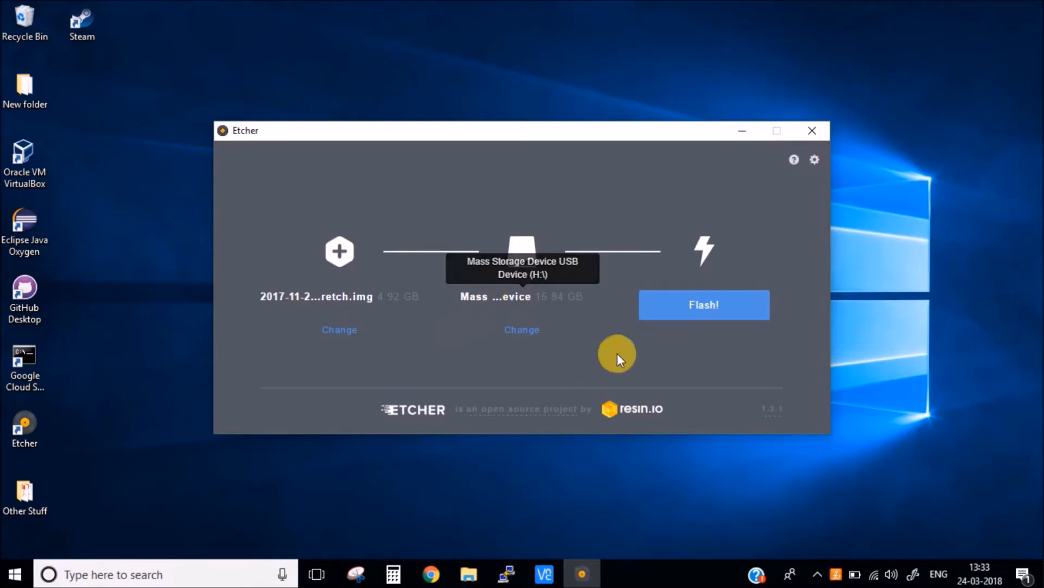
click(704, 304)
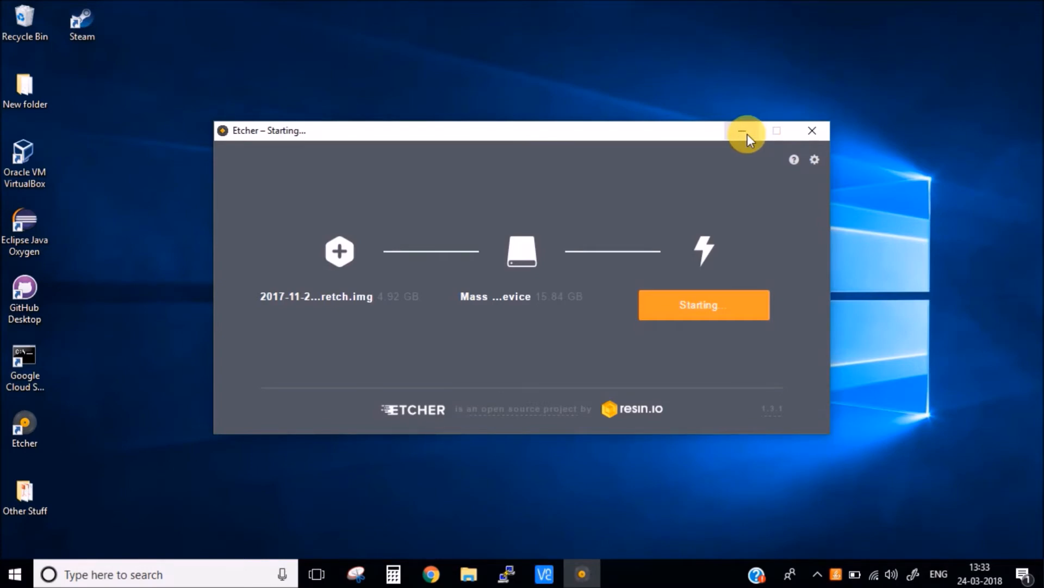
click(746, 131)
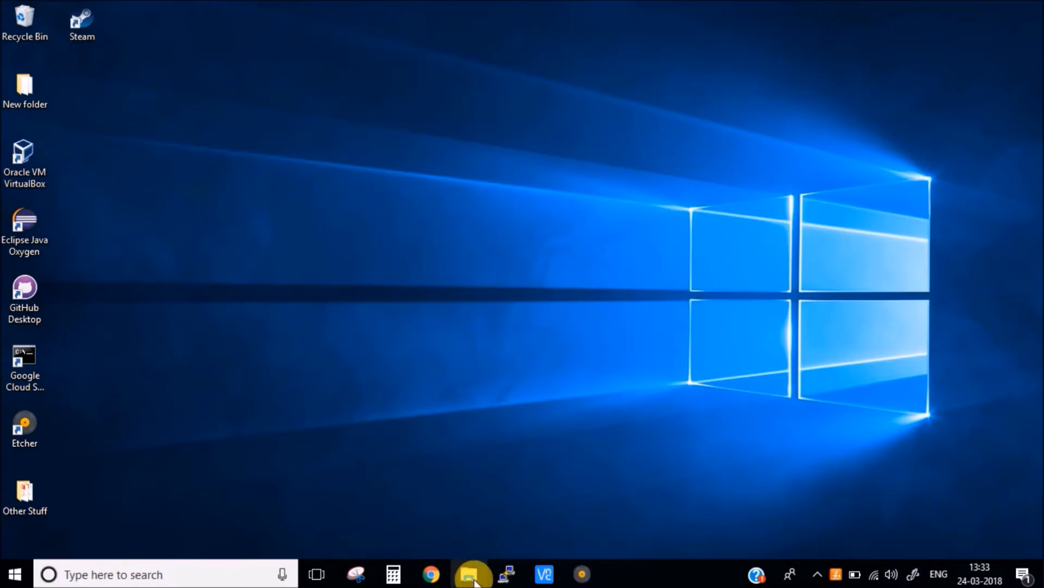
Step: Review RealVNC's supported platforms and the PuTTY download page in Chrome, then return to Etcher
click(473, 574)
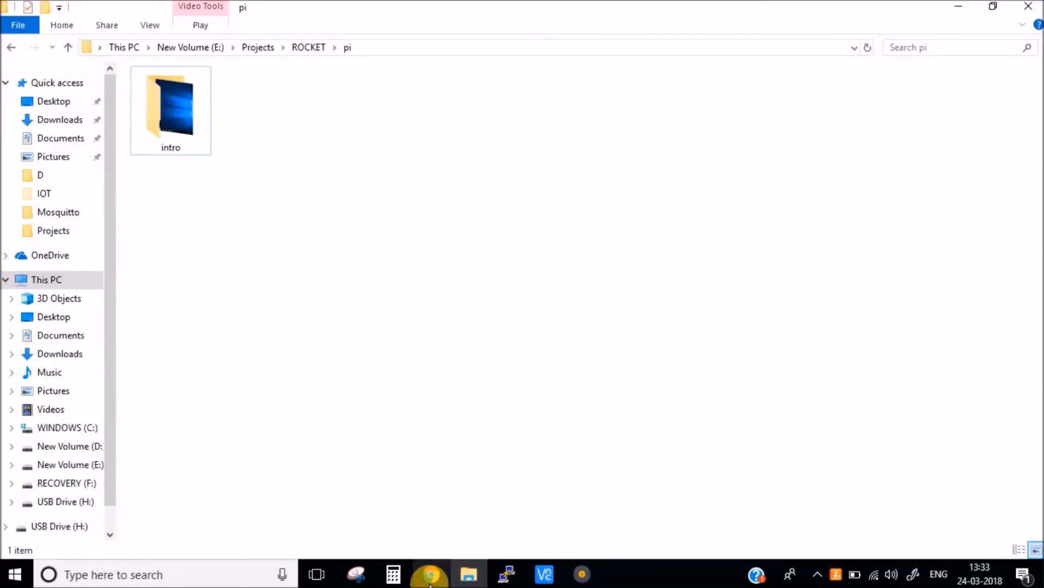
click(431, 574)
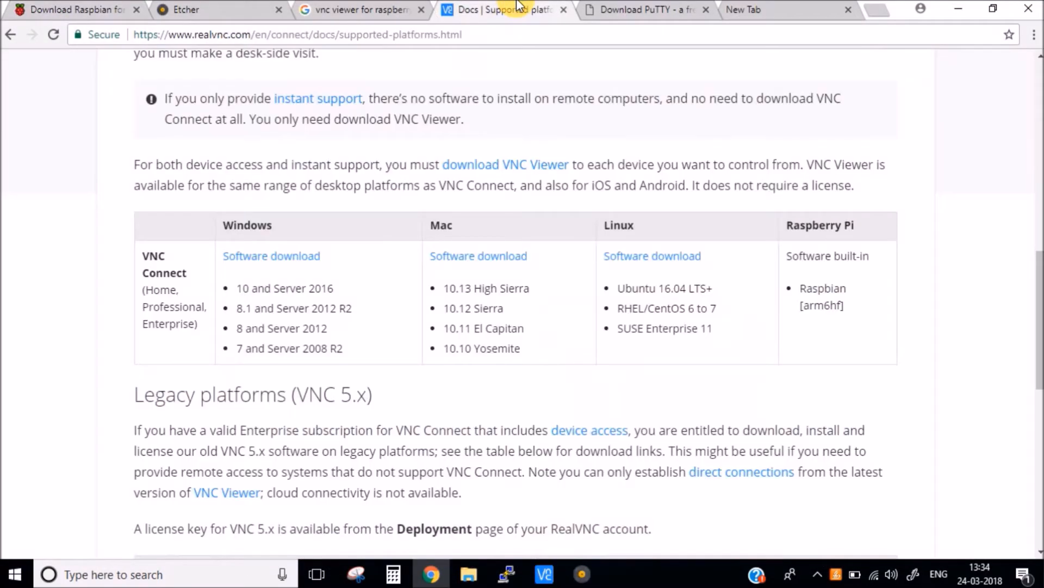
click(646, 10)
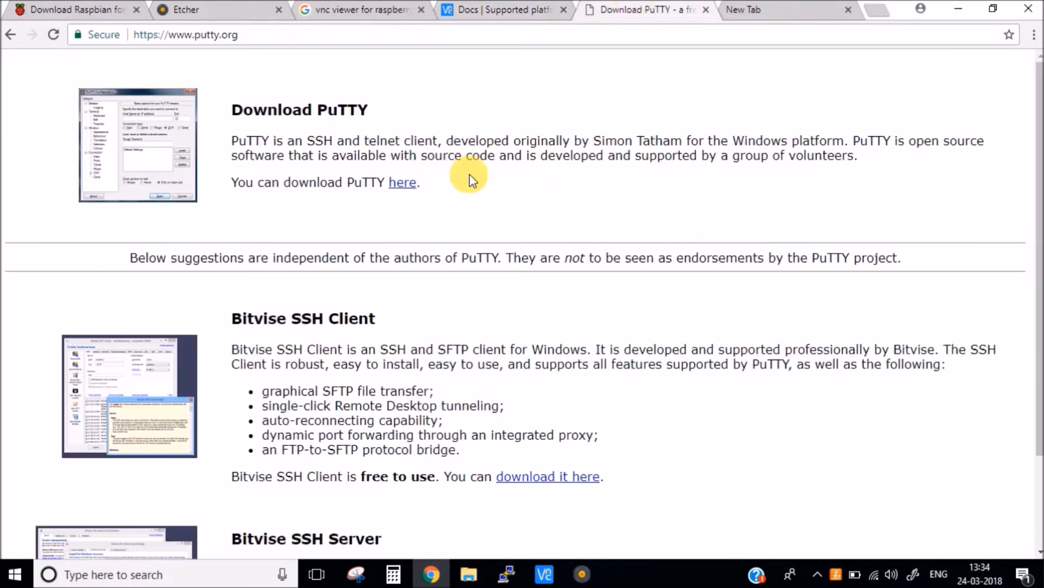
click(468, 574)
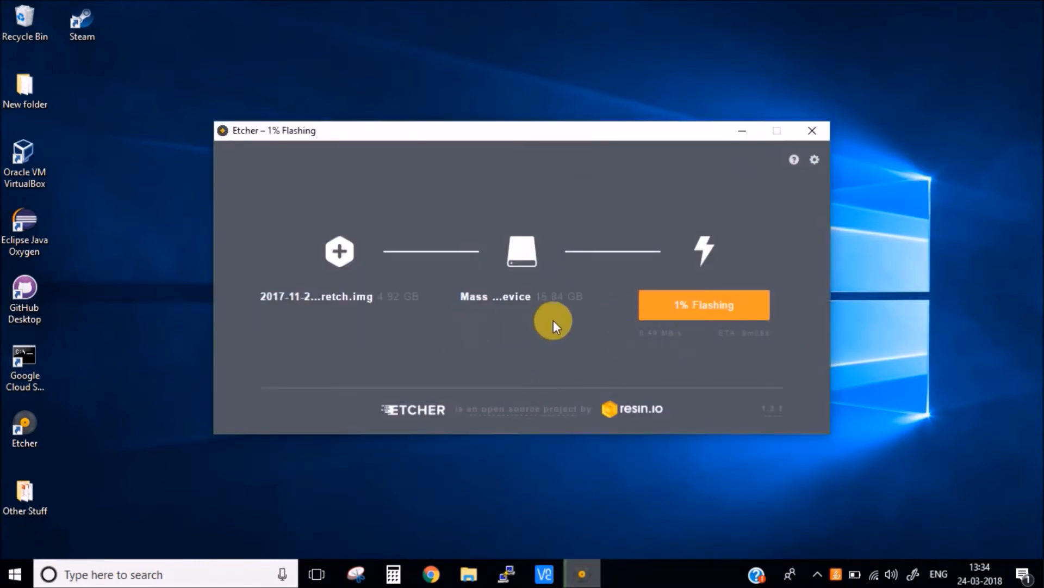
mouse_move(556, 335)
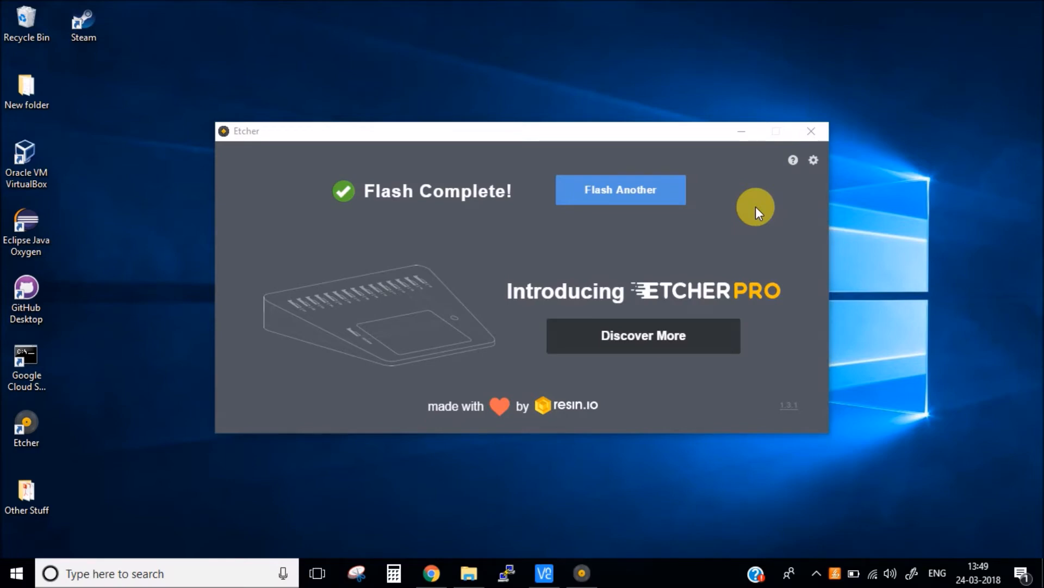
mouse_move(741, 132)
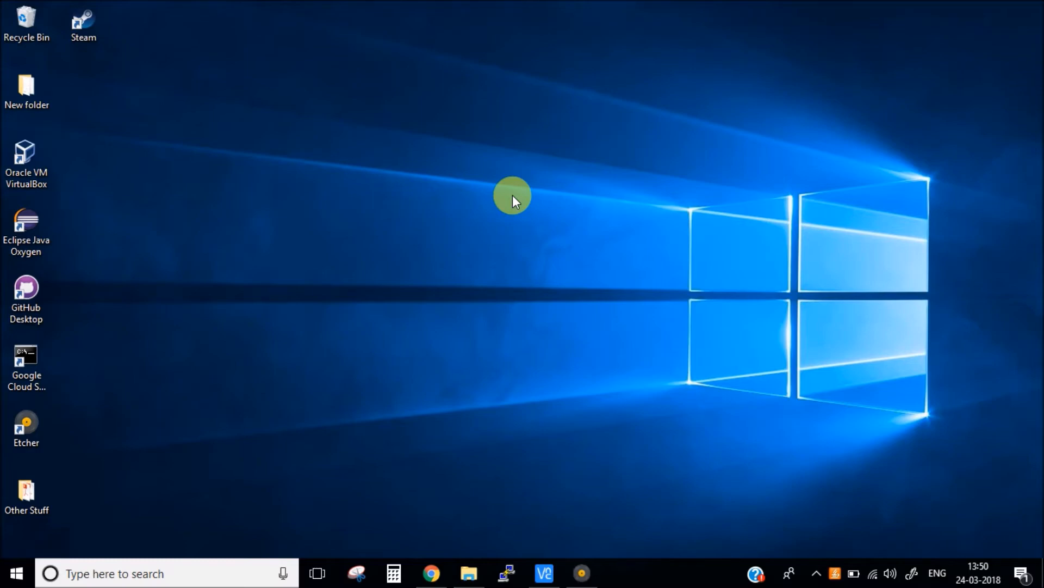
mouse_move(467, 552)
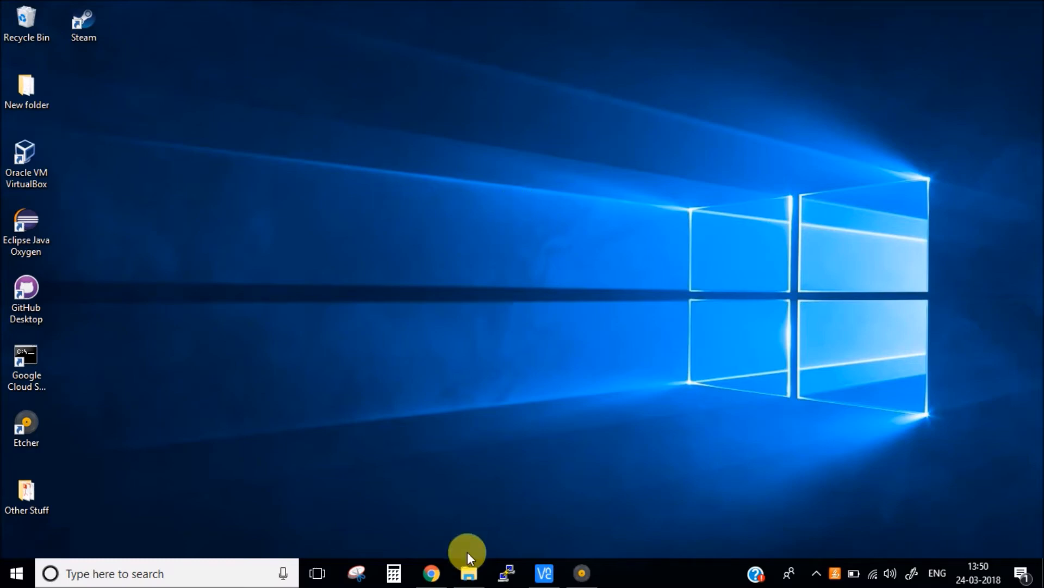
Step: Create an empty file named ssh with no extension on the boot (H:) drive
click(467, 573)
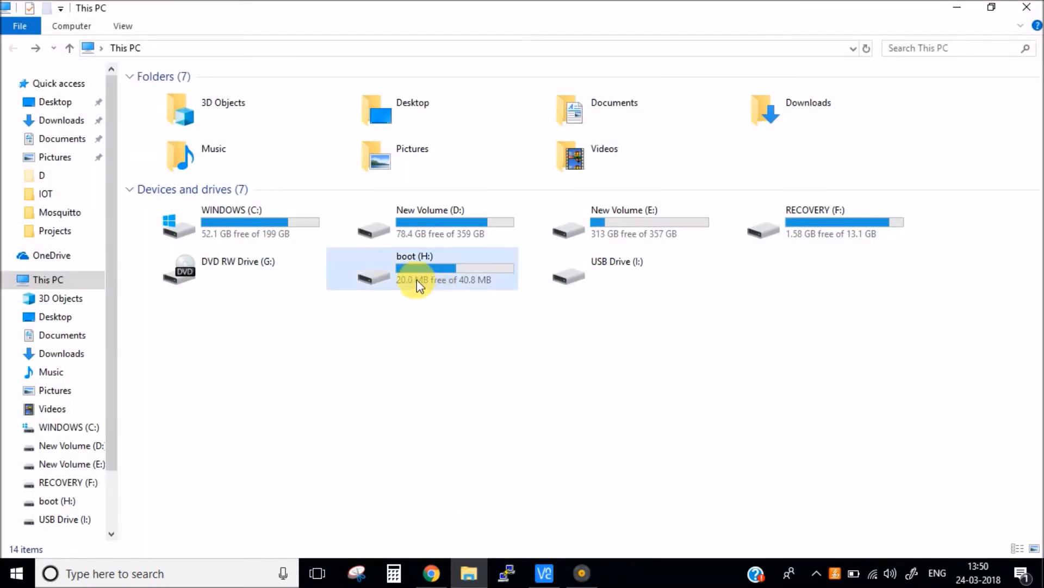
double_click(414, 270)
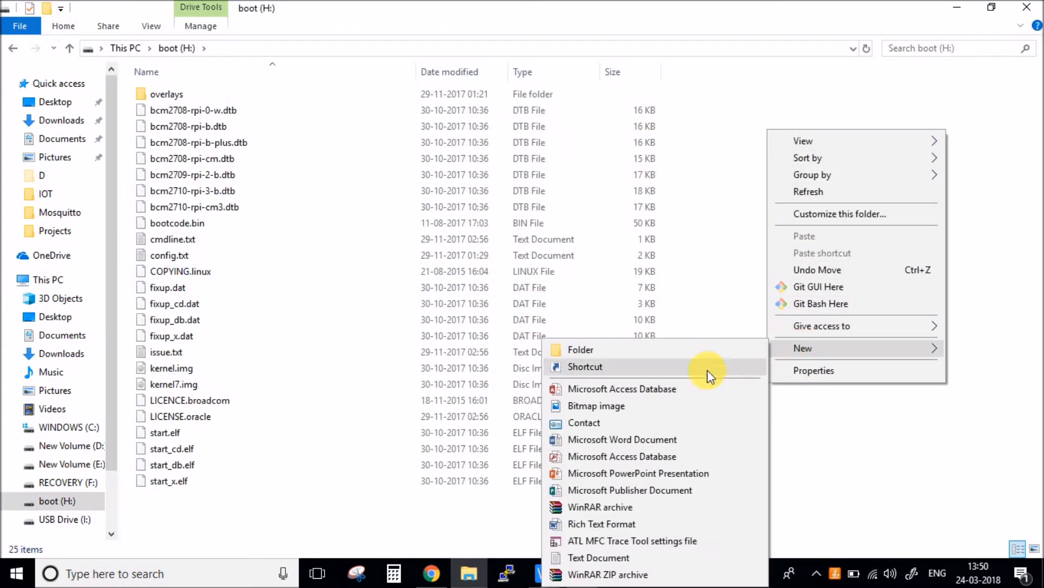
click(598, 558)
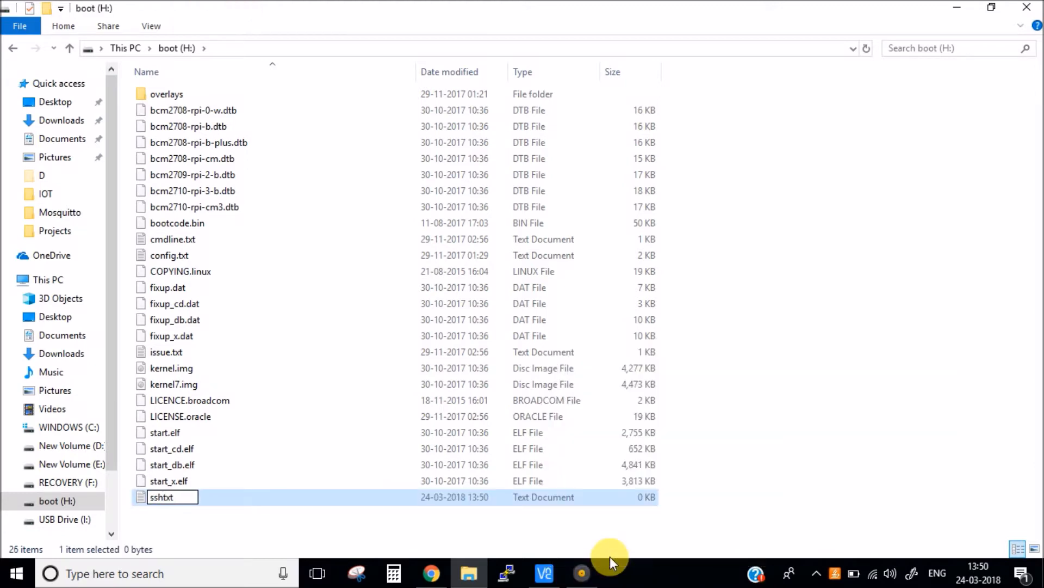
key(Return)
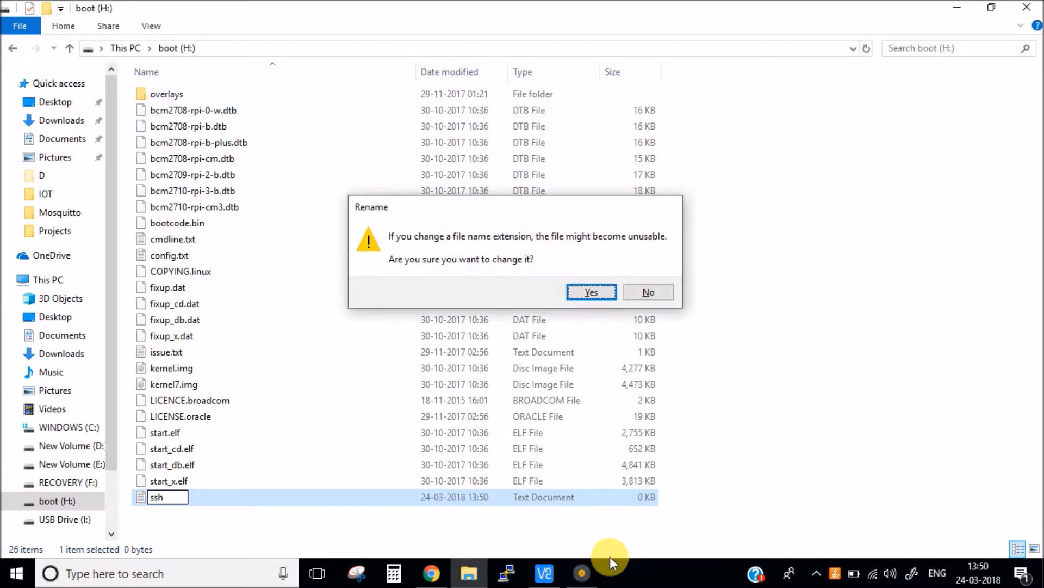
click(589, 291)
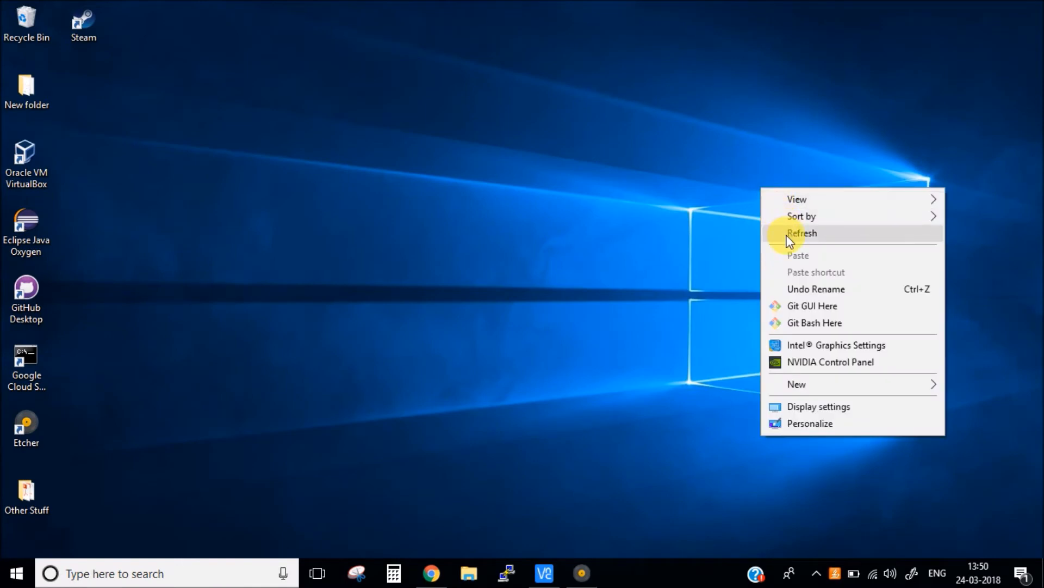
click(802, 233)
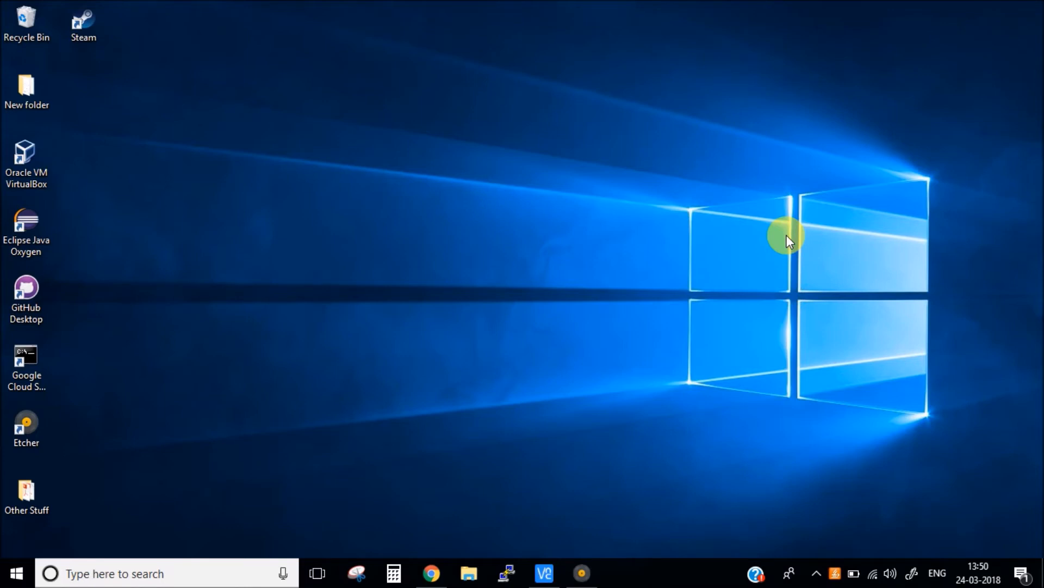
right_click(789, 238)
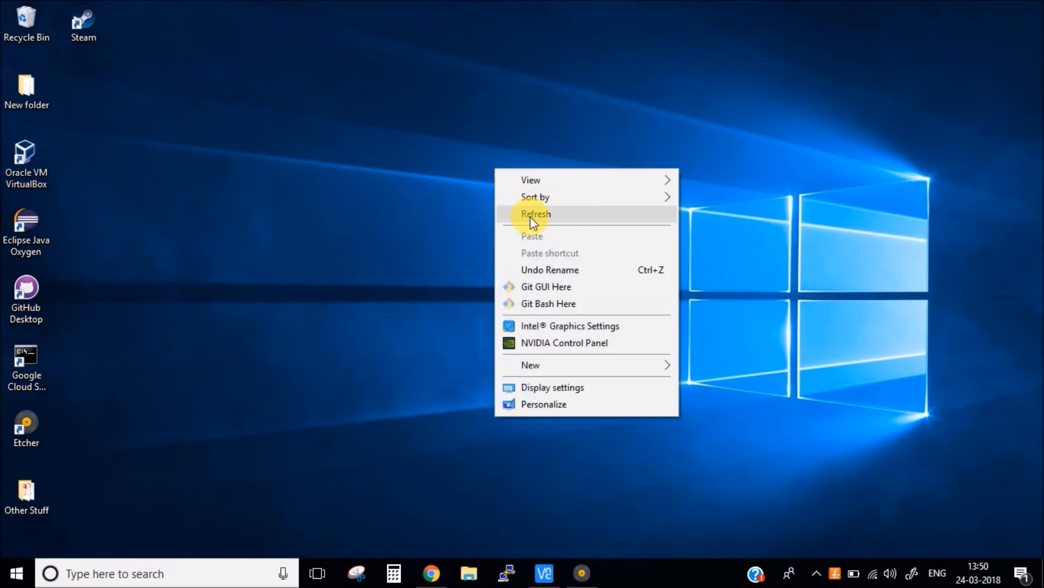
click(536, 214)
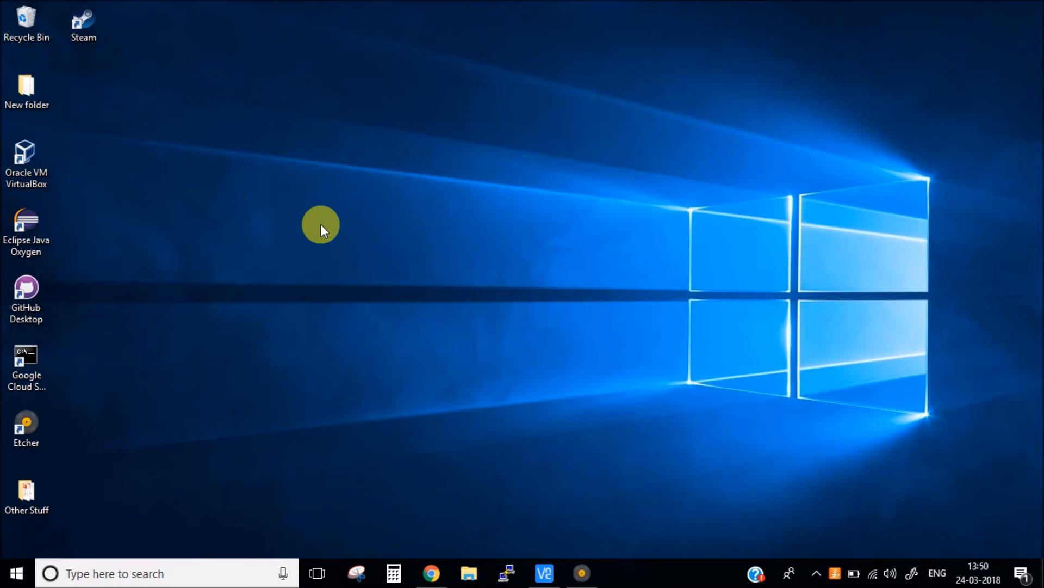
mouse_move(442, 439)
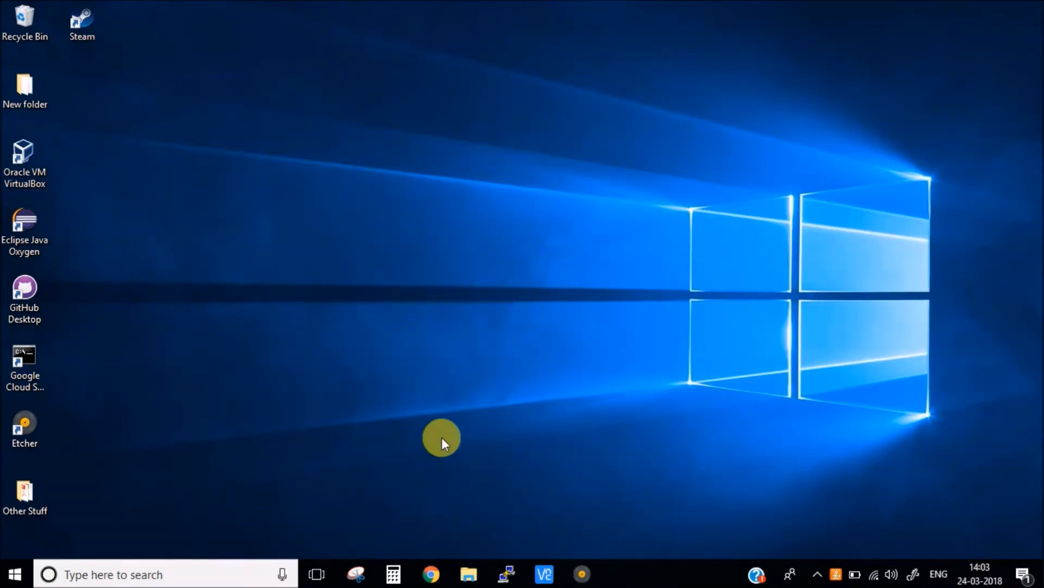
Step: Launch Wireshark, capture on Ethernet and expand ARP details revealing the Pi at 169.254.99.92
click(167, 574)
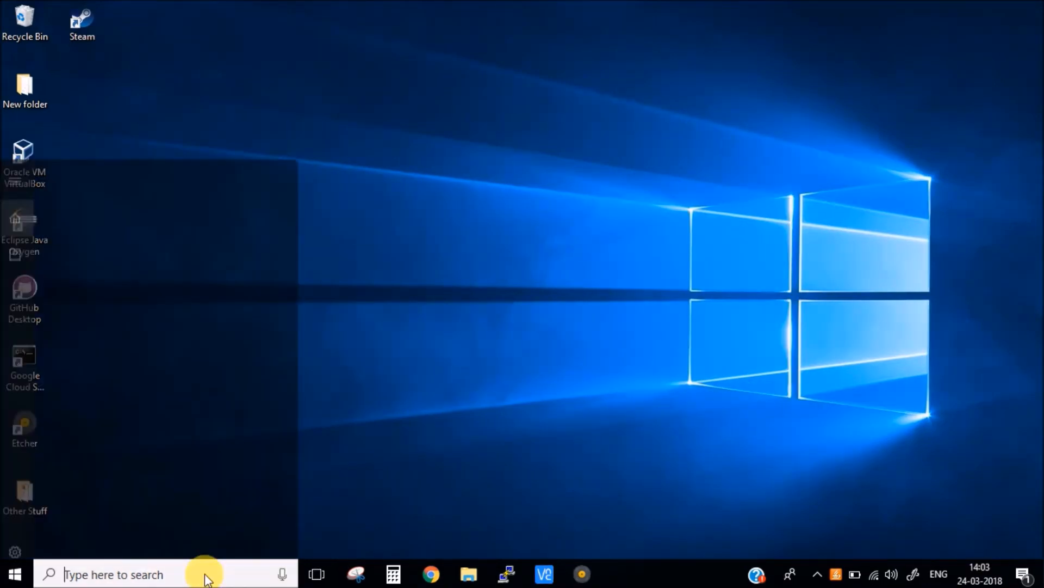
text(wireshark)
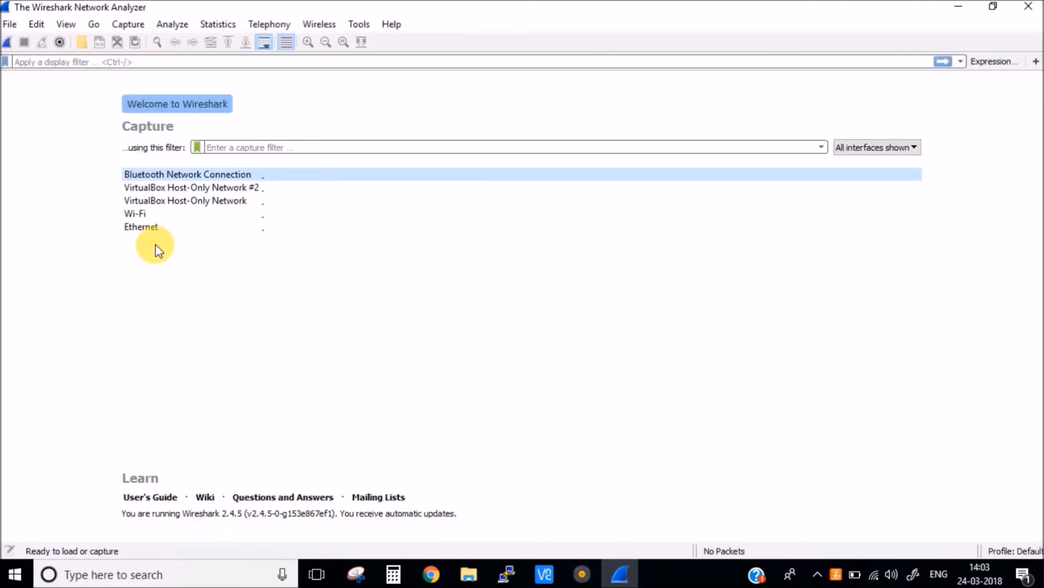
click(142, 227)
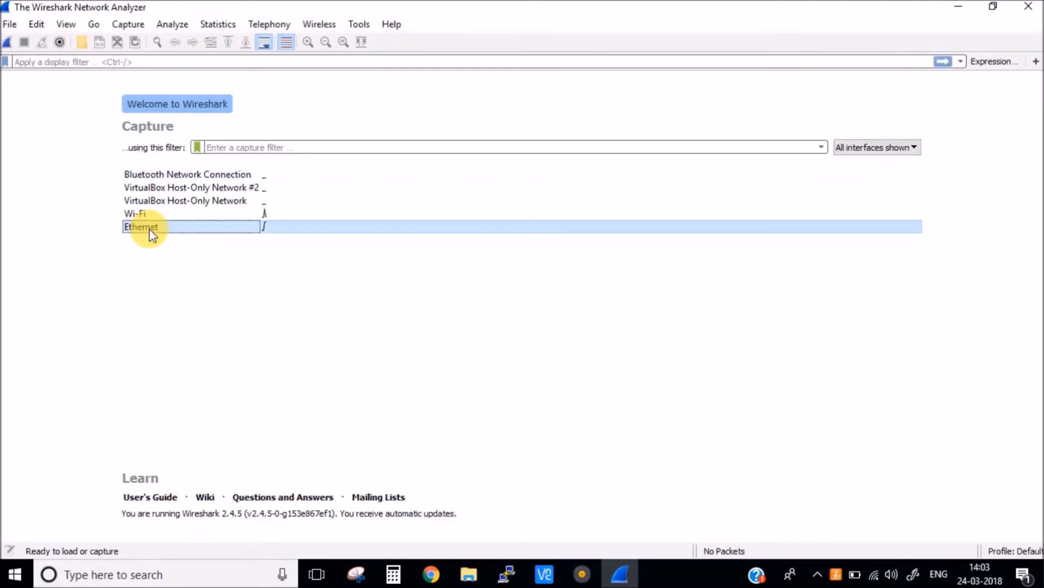
click(128, 24)
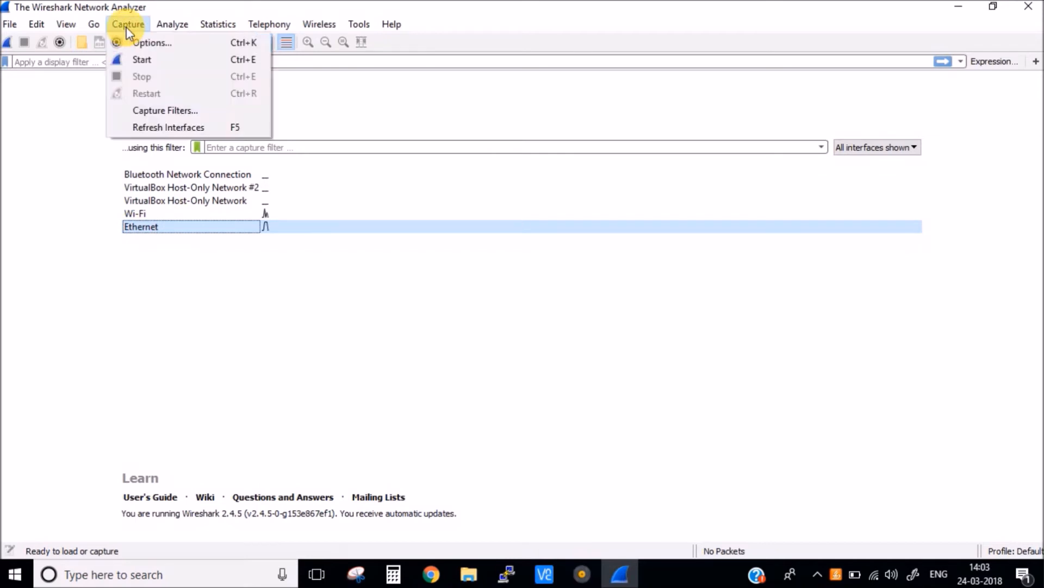
click(141, 58)
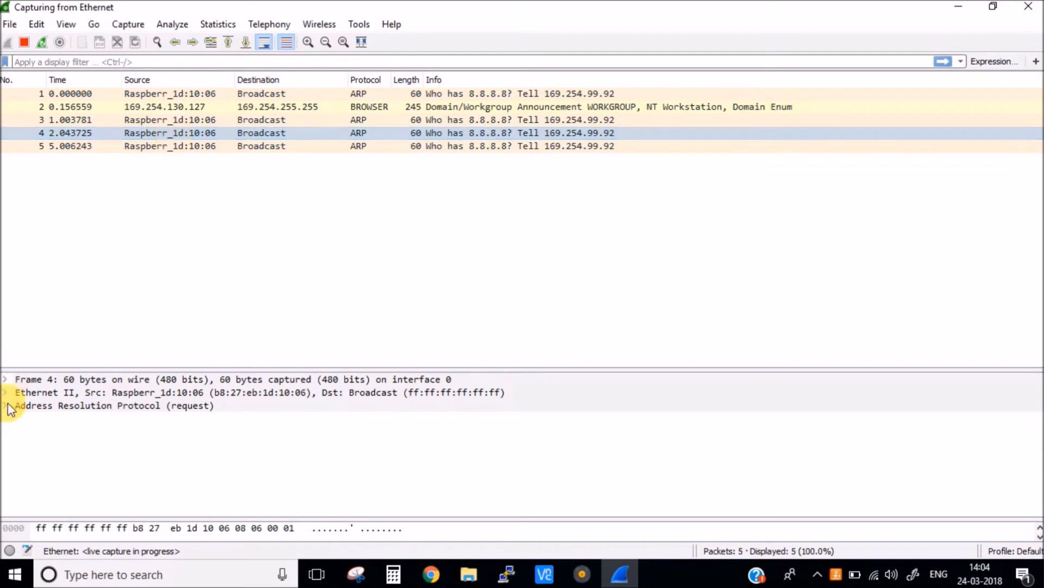
click(6, 405)
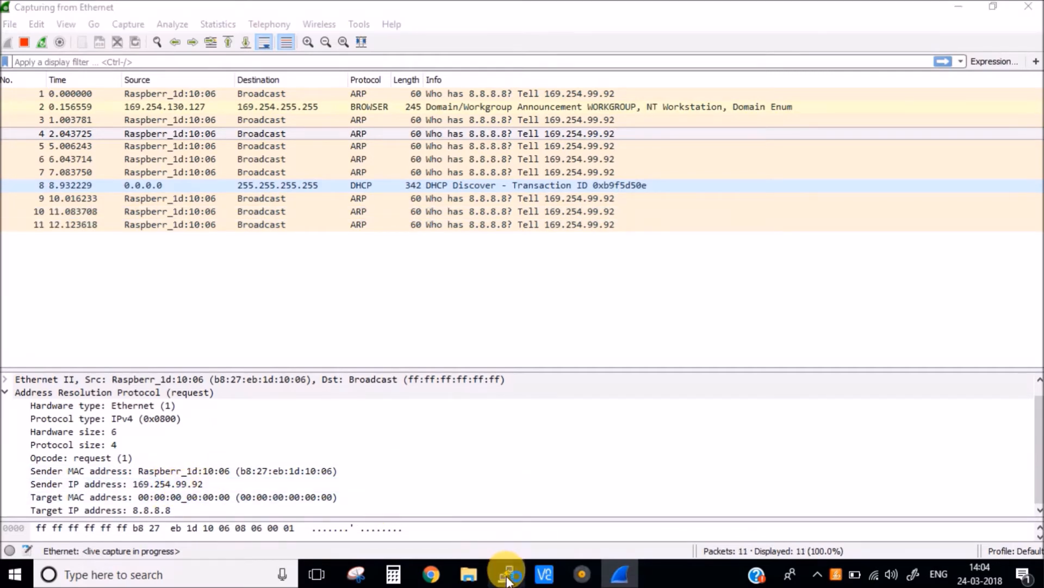
Step: SSH from PuTTY to 169.254.99.92, trust the new host key, log in as pi, and begin quitting Wireshark
click(506, 573)
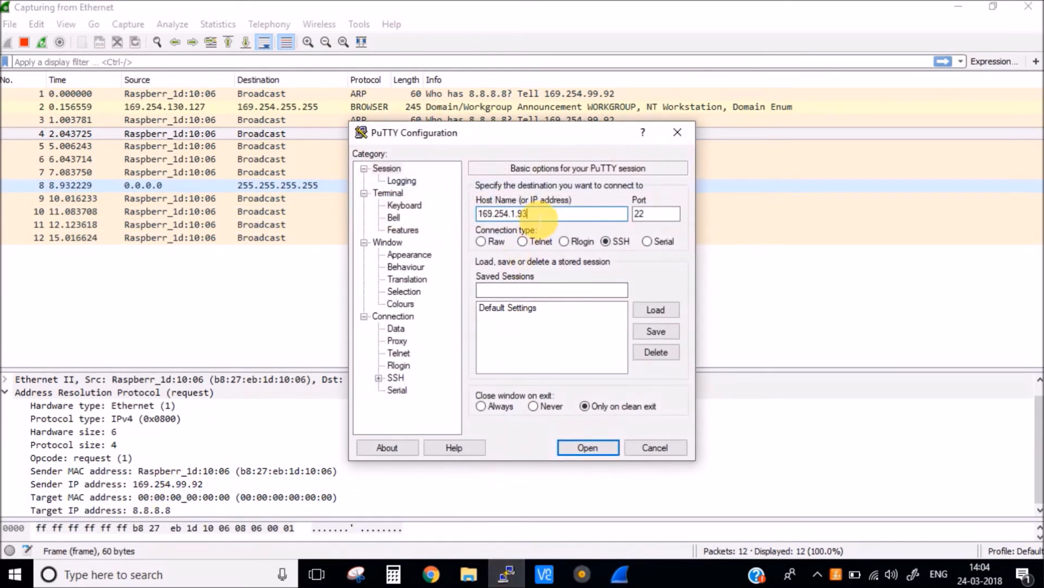
key(BackSpace)
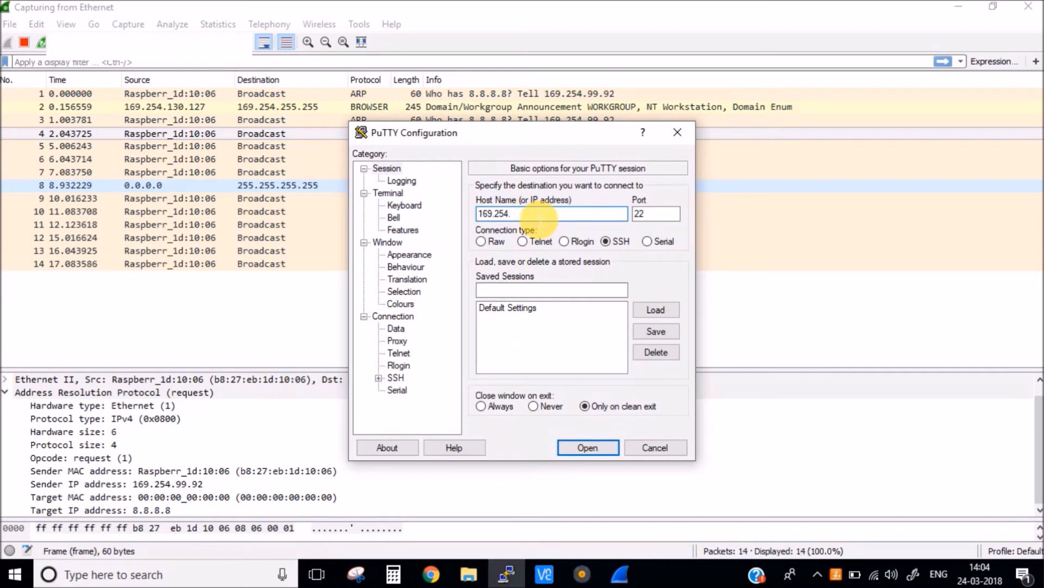
click(587, 448)
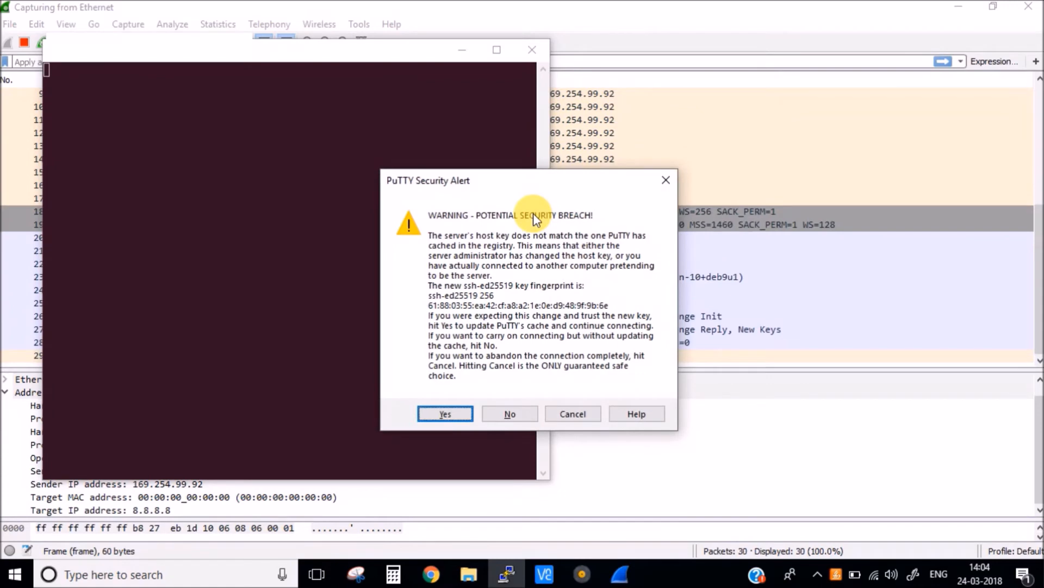
click(443, 413)
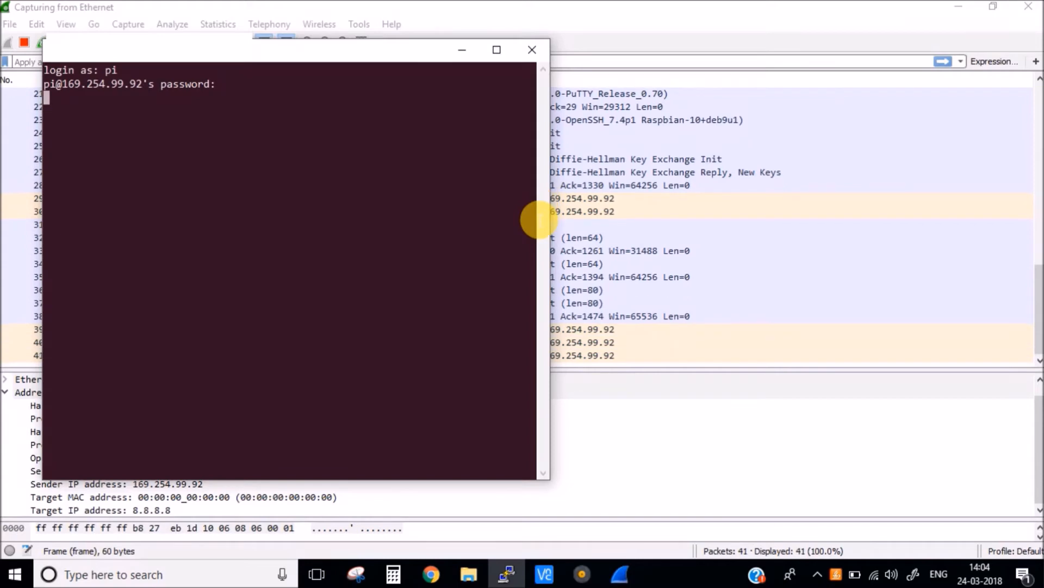
click(532, 49)
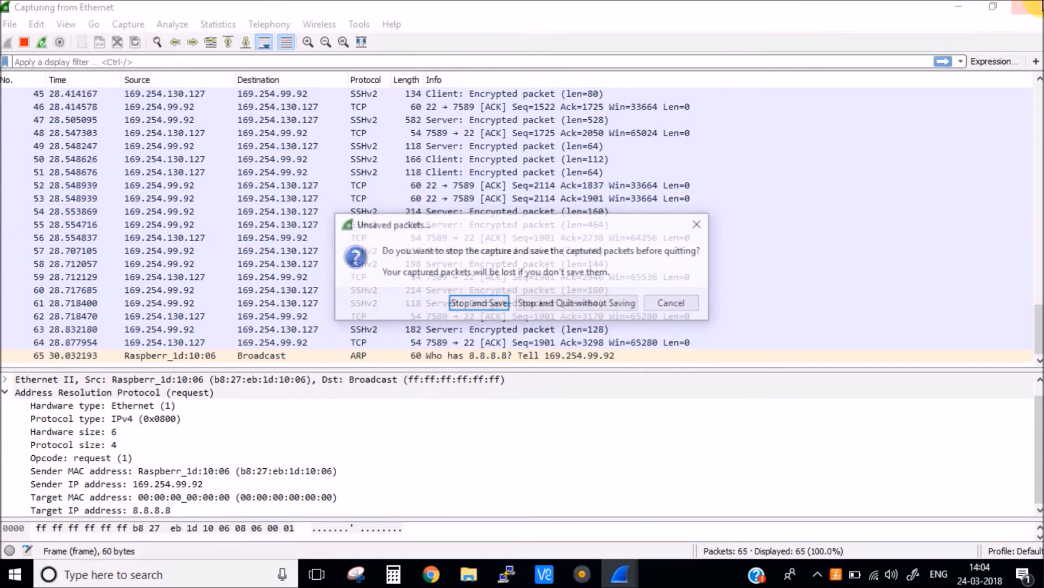
Step: Quit Wireshark unsaved, then enable the VNC Server via sudo raspi-config Interfacing Options
click(576, 302)
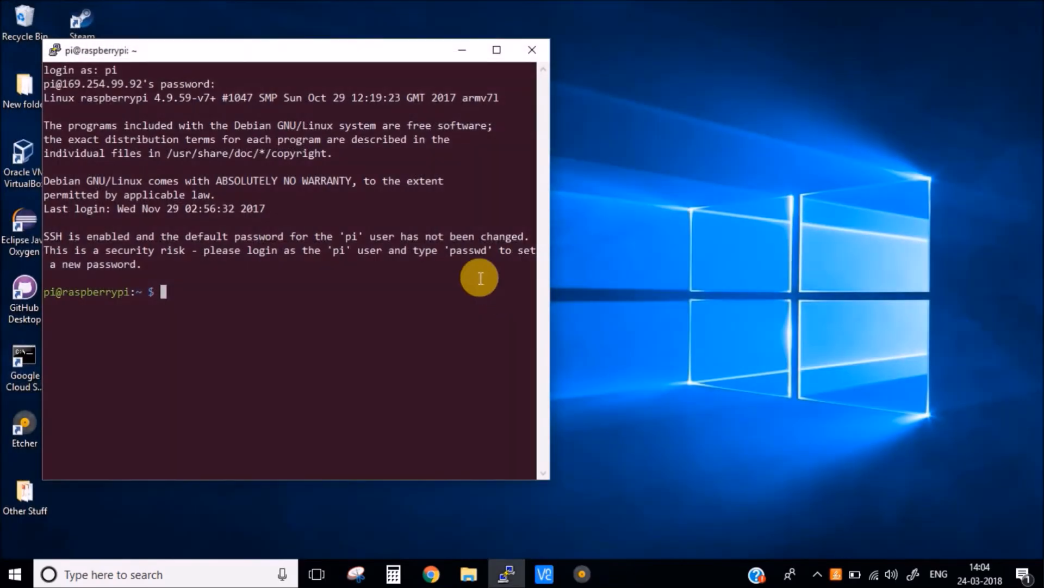
click(496, 49)
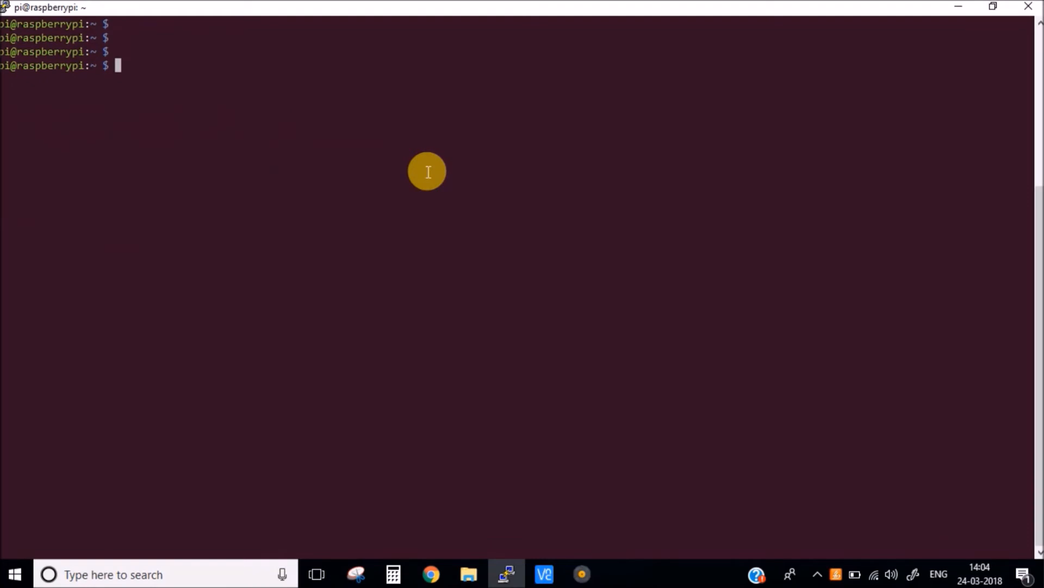
text(sudo raspi)
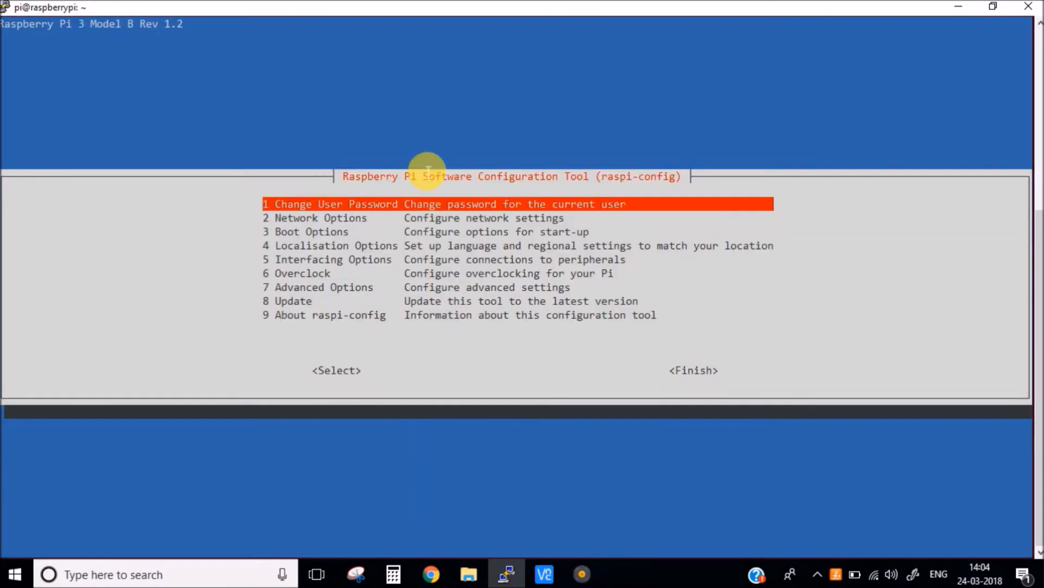
key(Down)
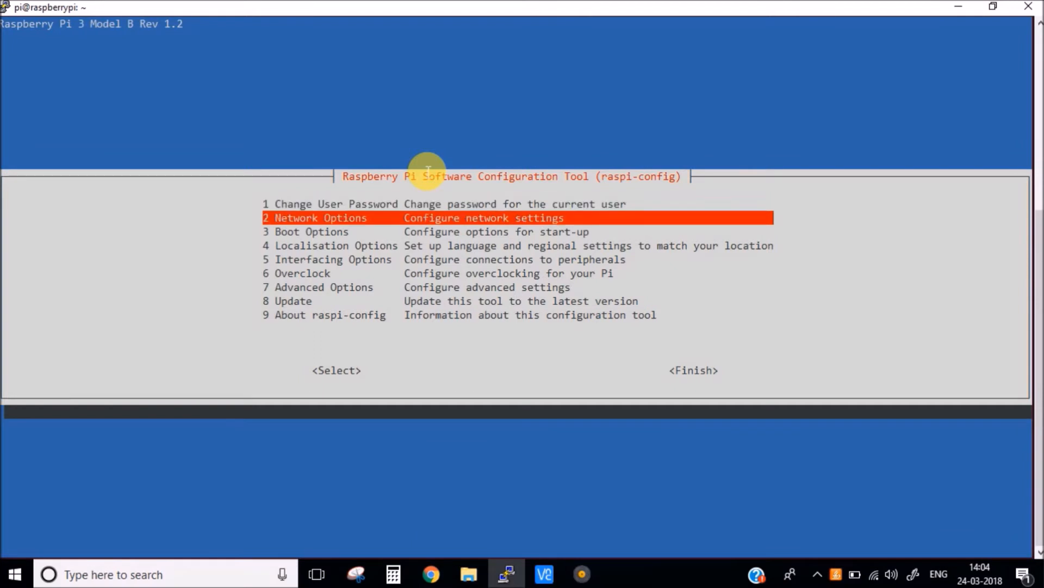
key(Down)
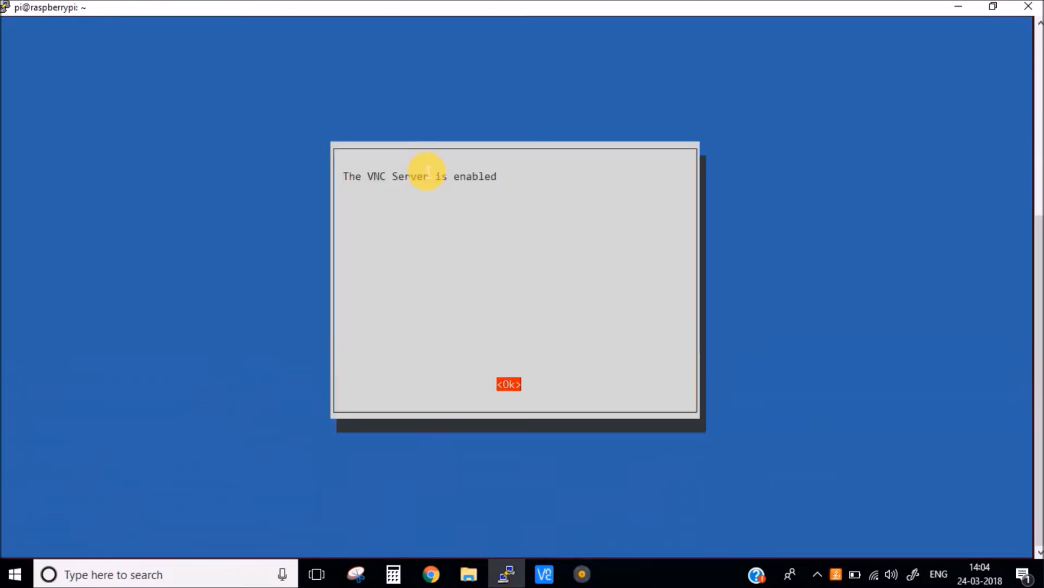
click(508, 384)
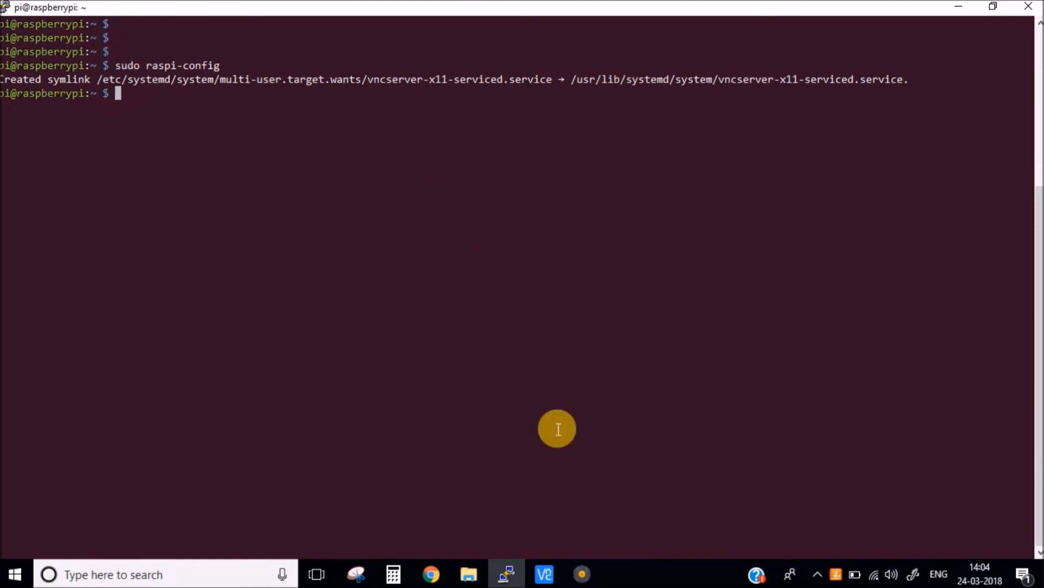
click(544, 573)
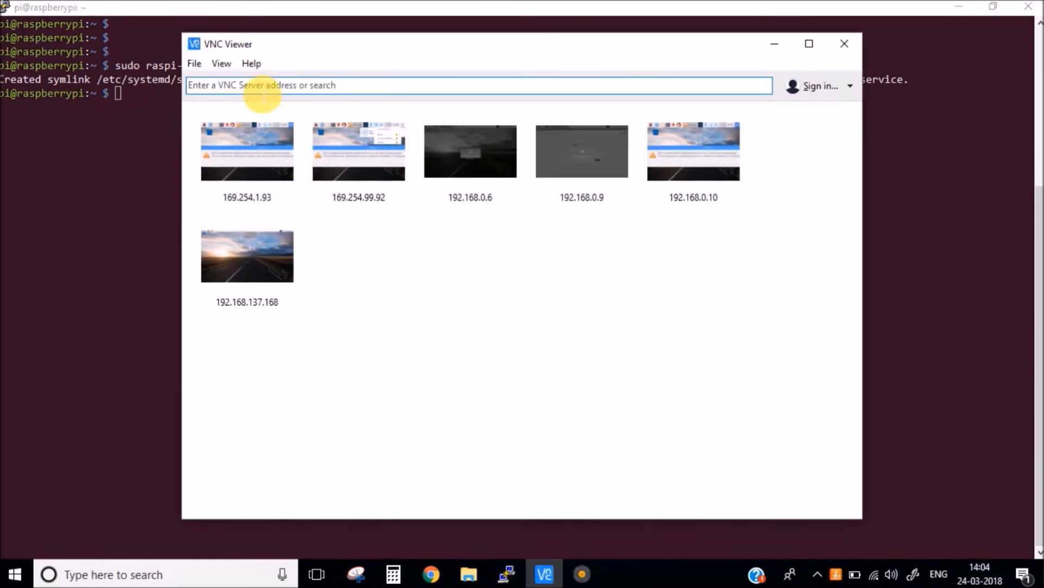
text(169.254.99.92)
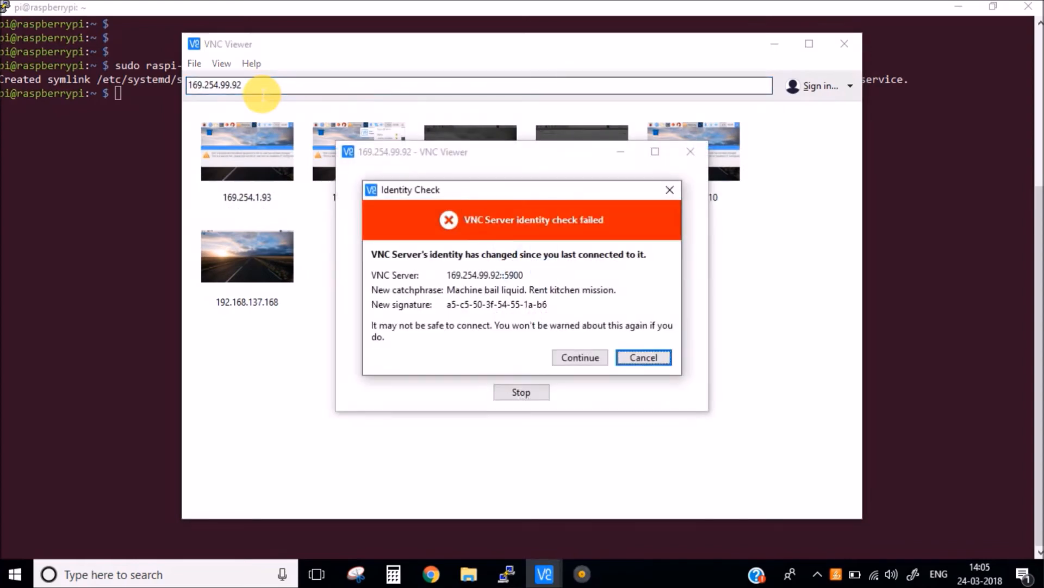
click(579, 356)
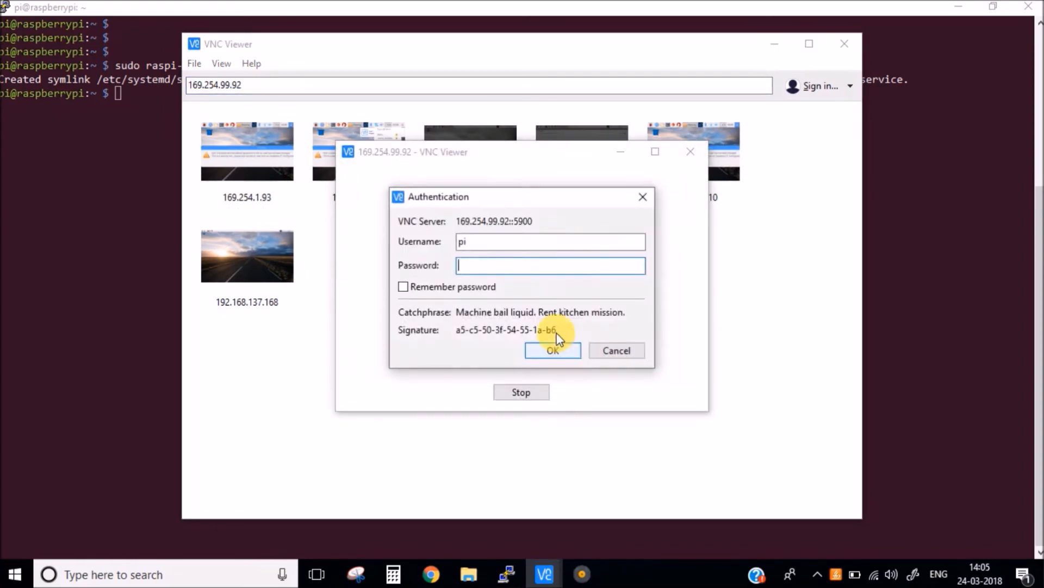
text(raspberry)
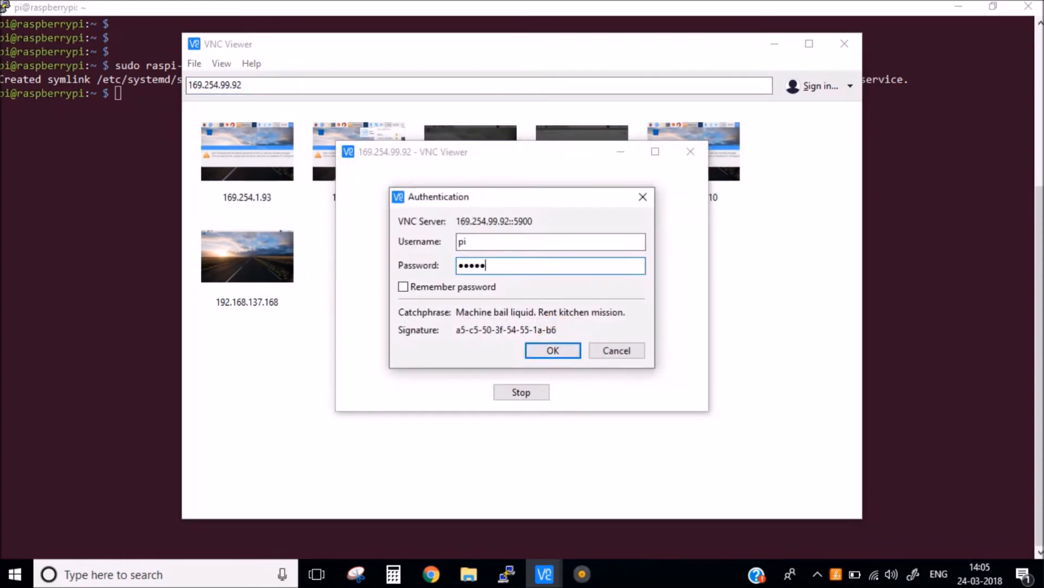
click(553, 350)
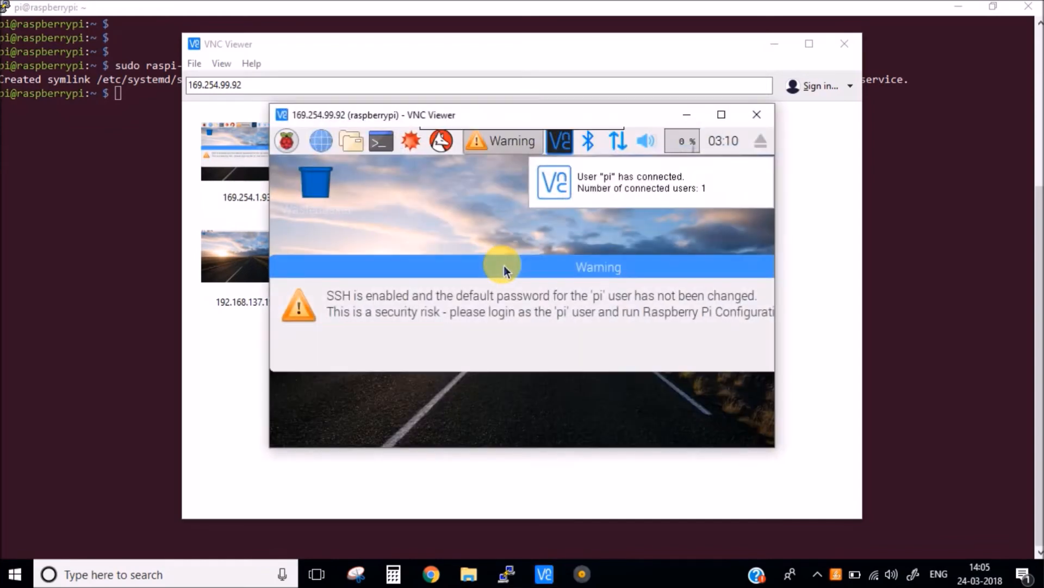
click(720, 114)
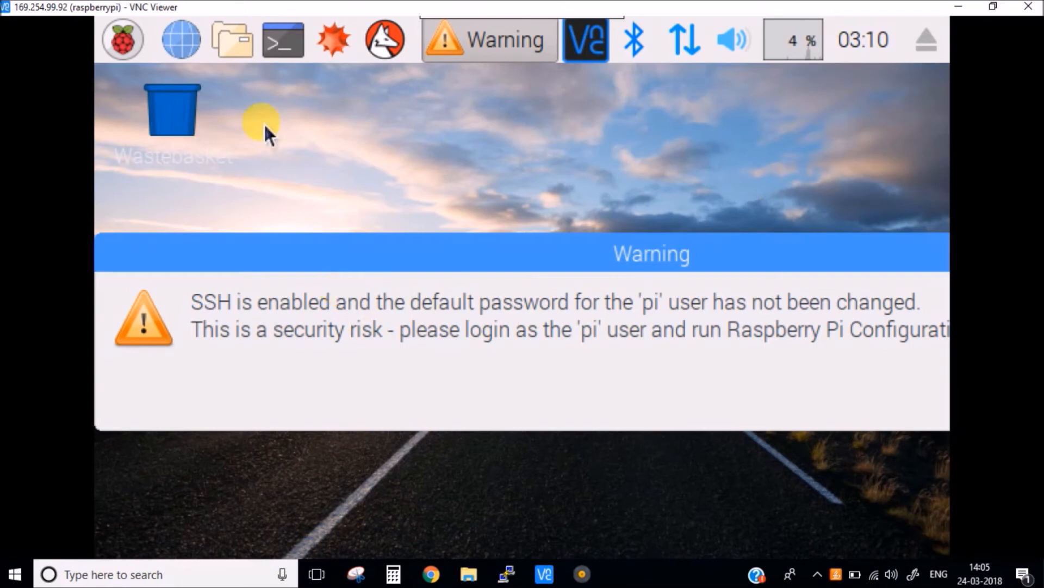
Step: Set the Pi's resolution to DMT mode 85 1280x720 in Raspberry Pi Configuration and reboot to reconnect
click(121, 39)
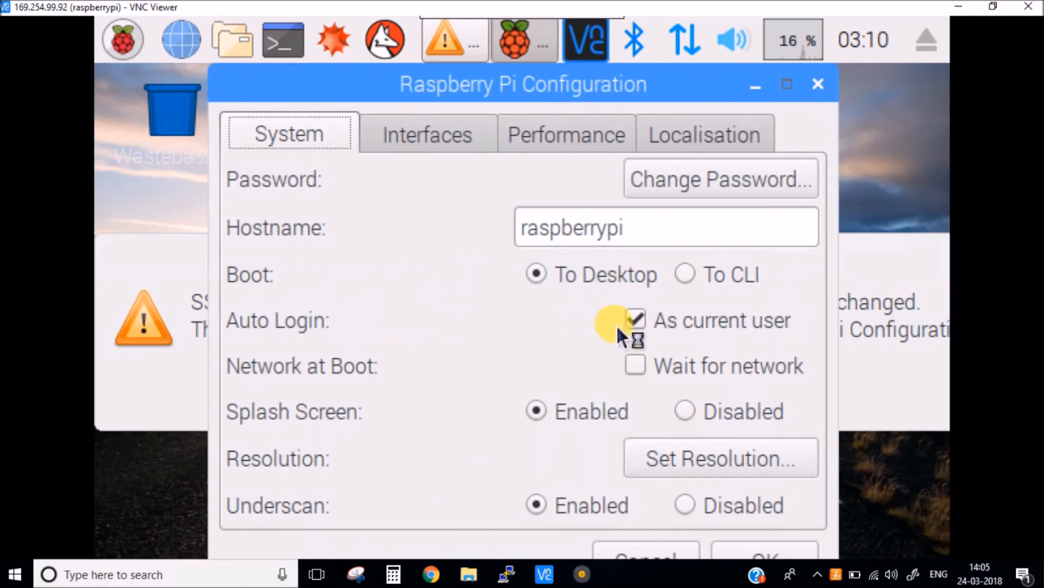
click(719, 458)
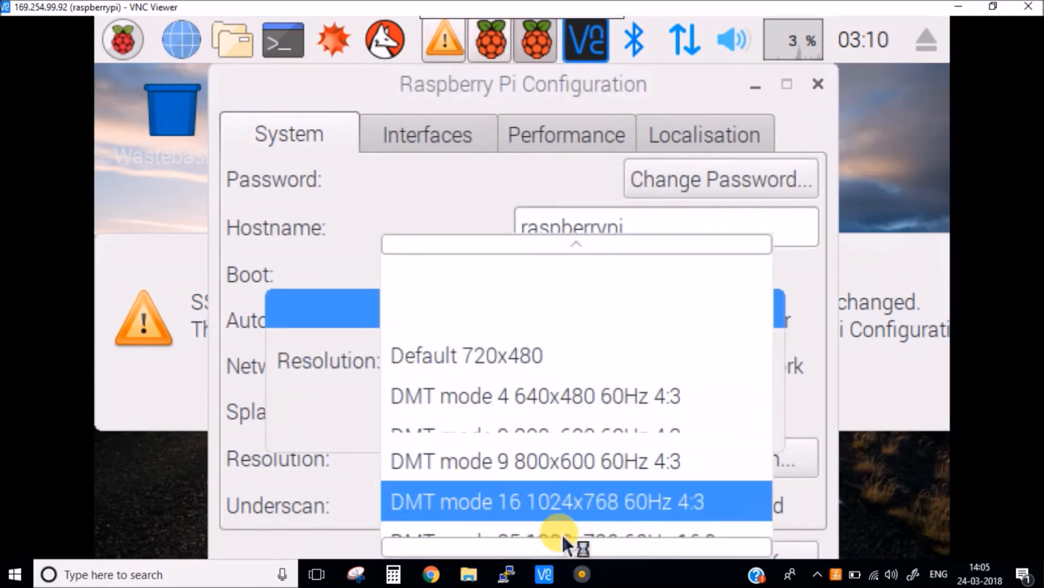
scroll(down, 3)
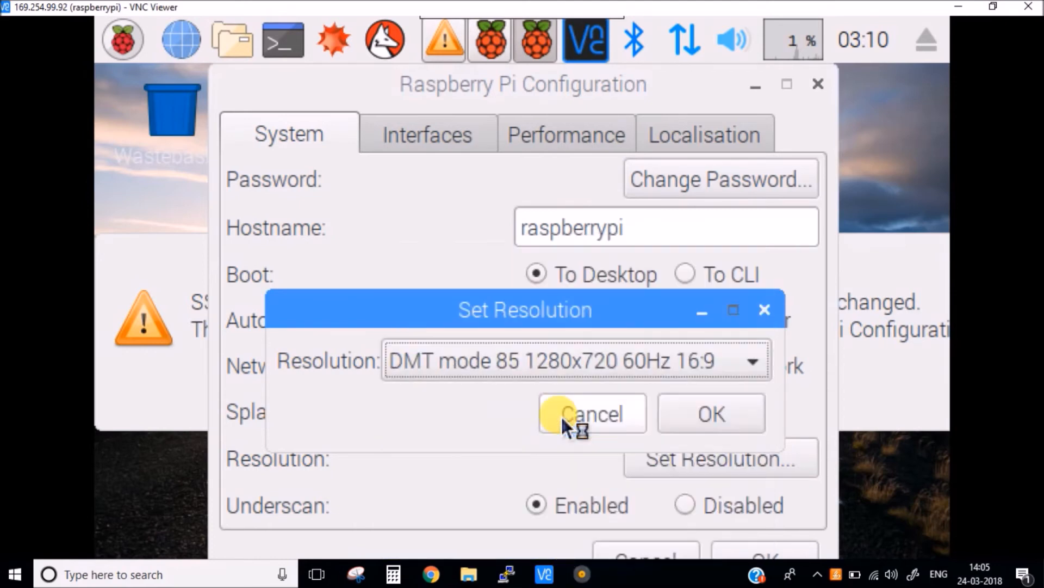
click(591, 413)
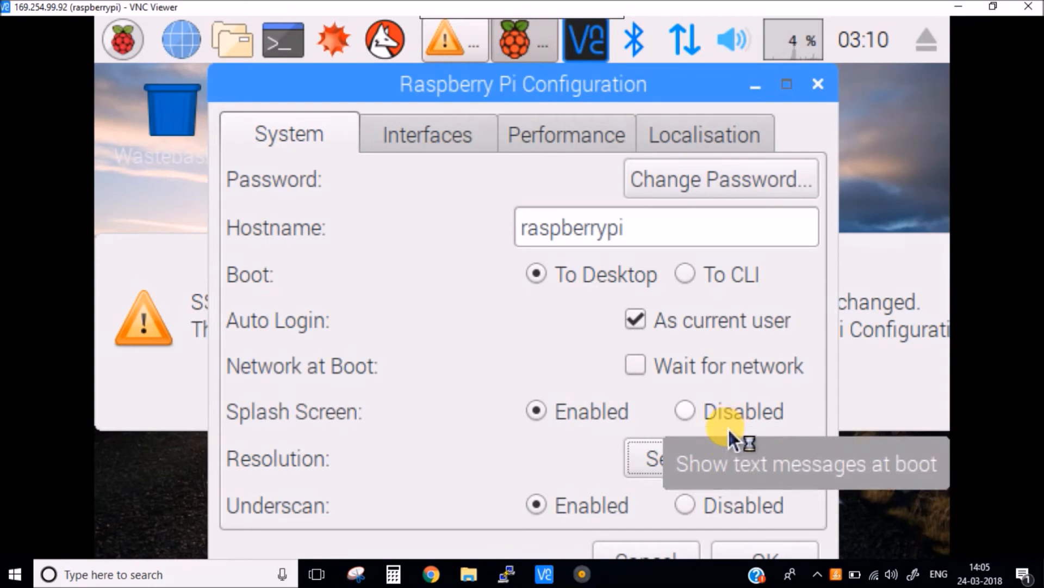
mouse_move(723, 549)
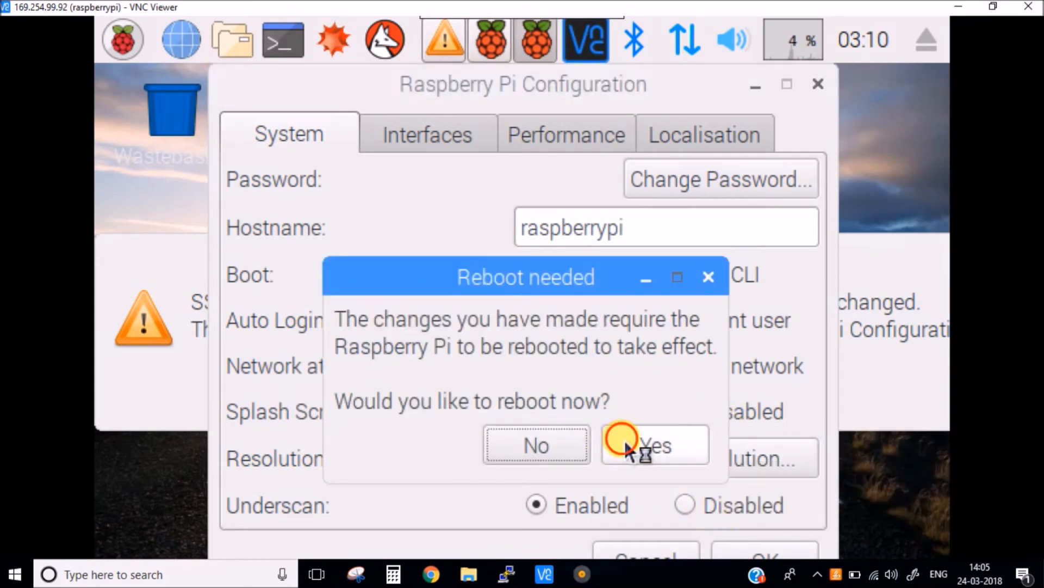
click(654, 445)
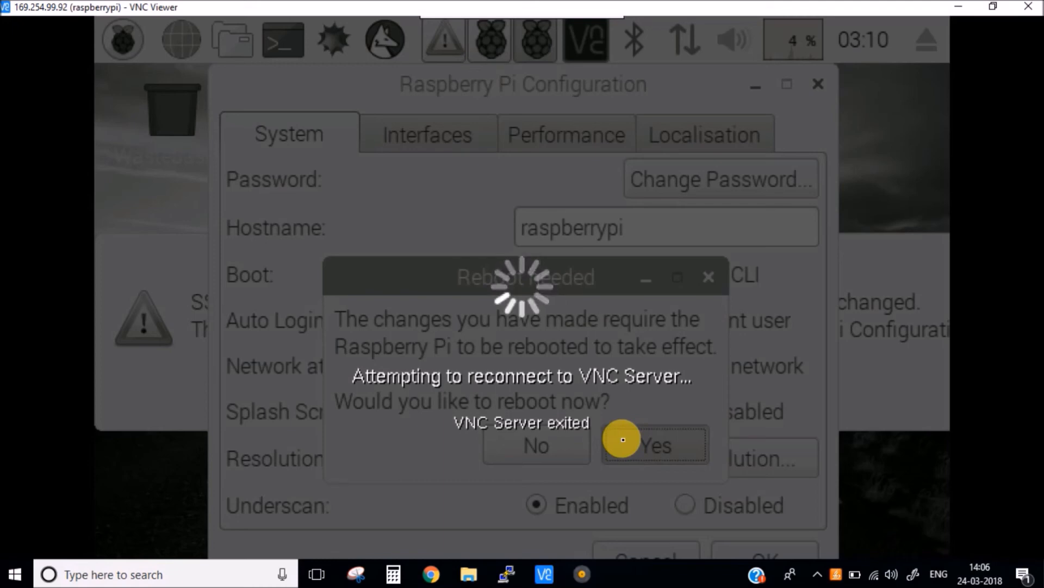
click(654, 445)
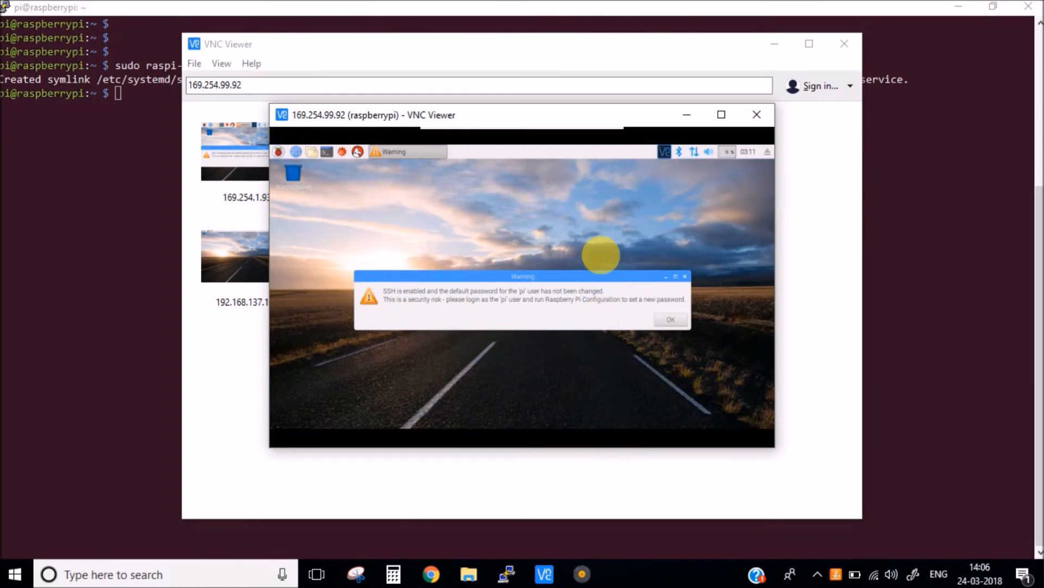
Step: Maximize the reconnected Pi desktop, dismiss the SSH default-password warning and check the network icon
click(720, 114)
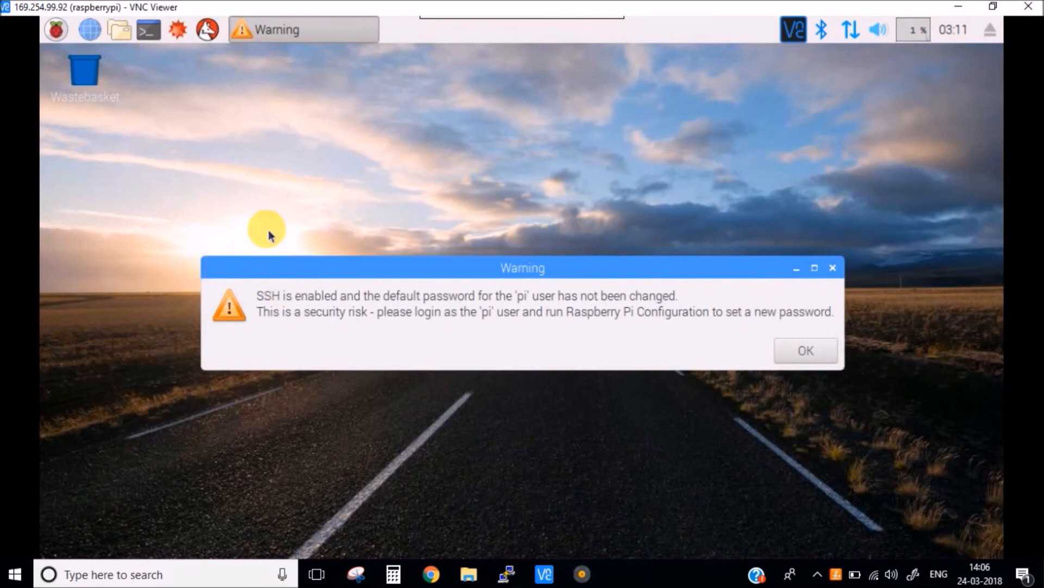
mouse_move(805, 351)
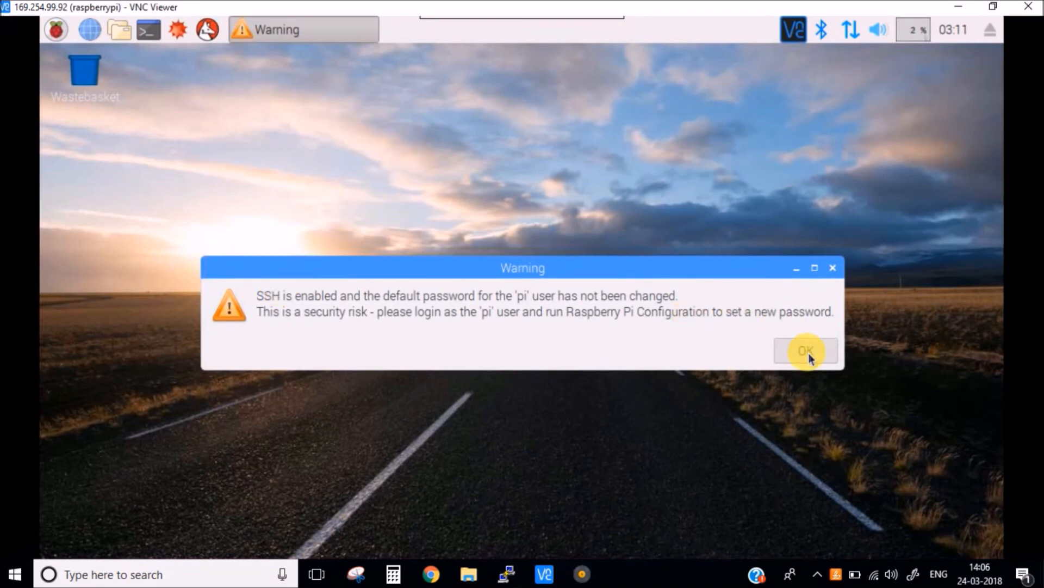
click(805, 351)
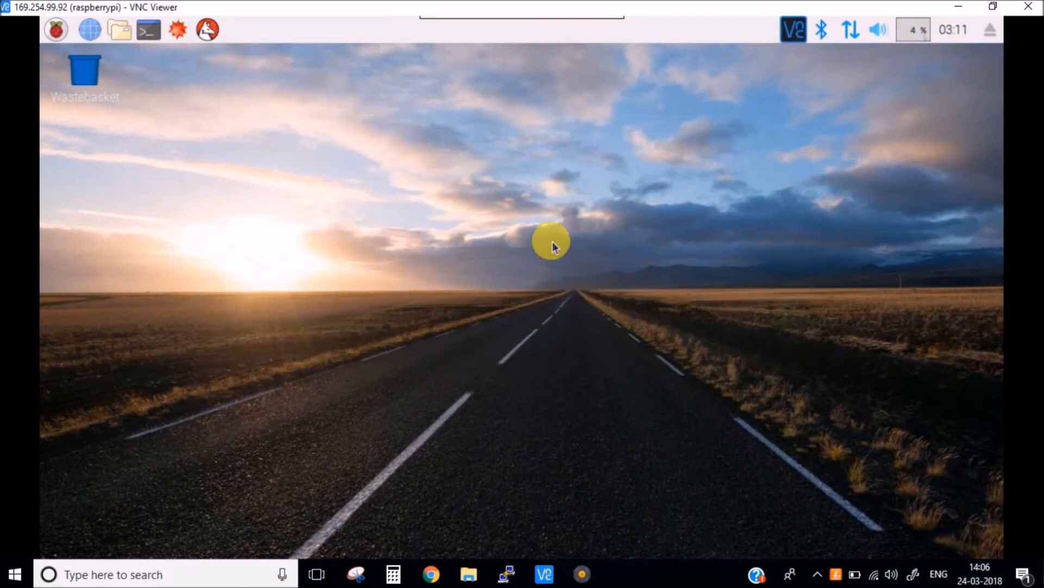
mouse_move(56, 31)
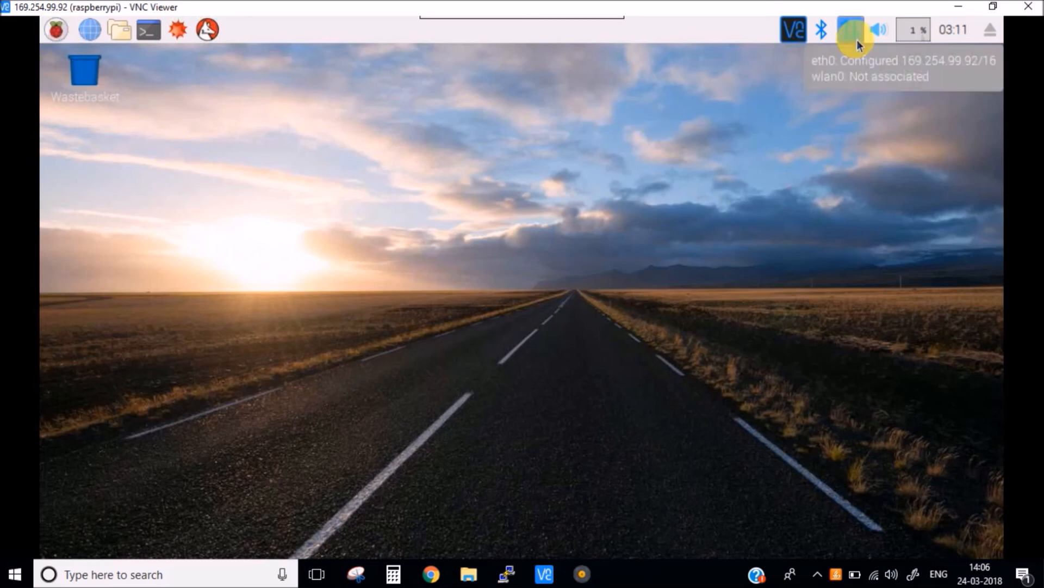
mouse_move(749, 38)
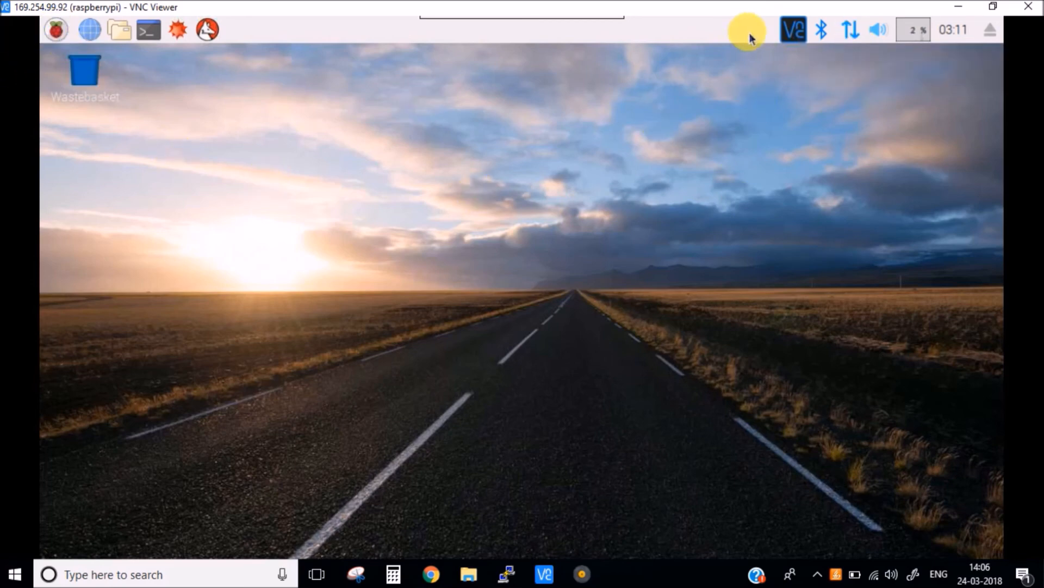
click(851, 30)
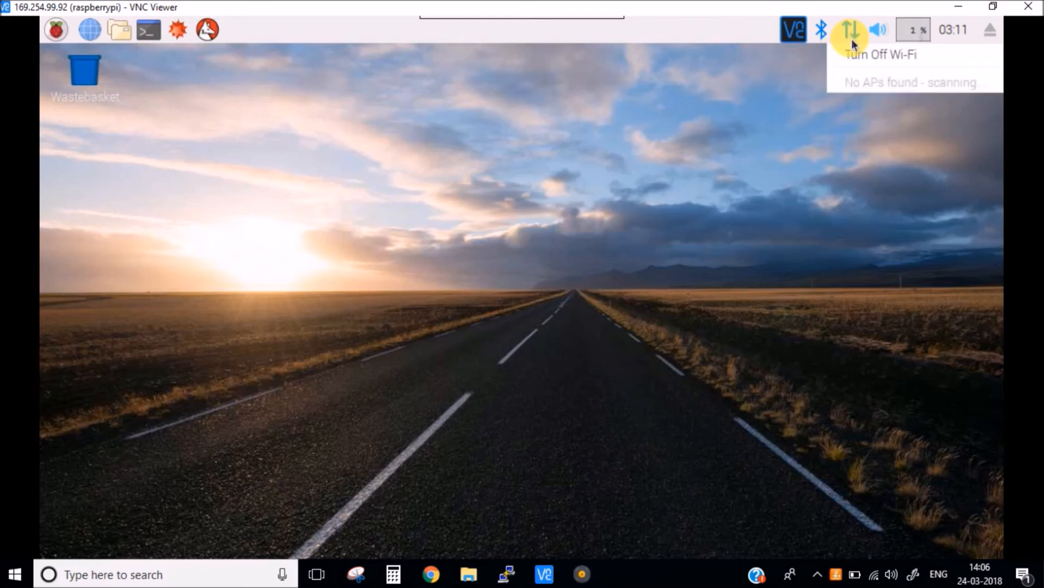
mouse_move(855, 98)
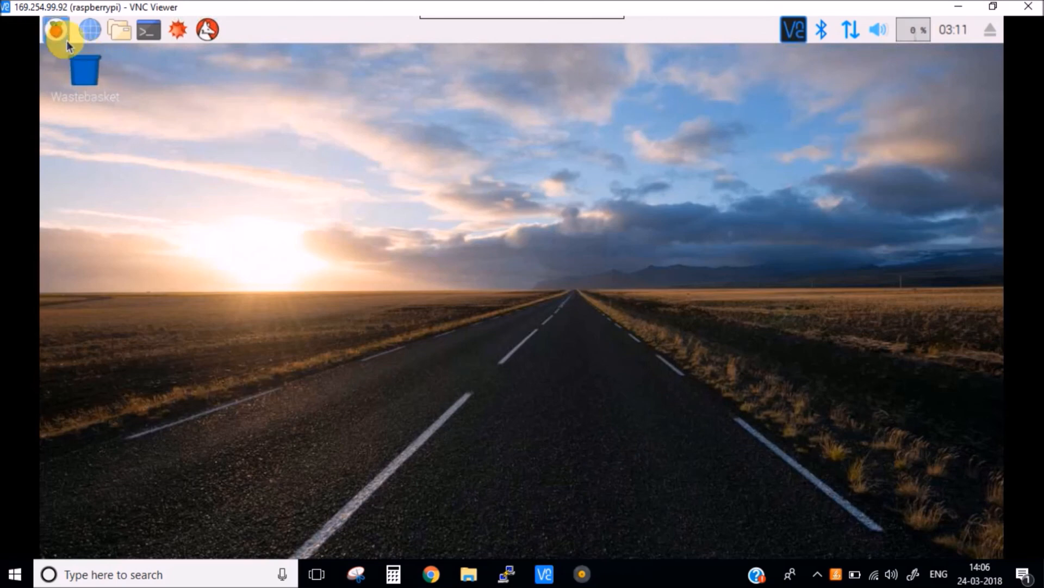
Step: Replace hostname raspberrypi with pi in Raspberry Pi Configuration and reboot to apply it
click(56, 29)
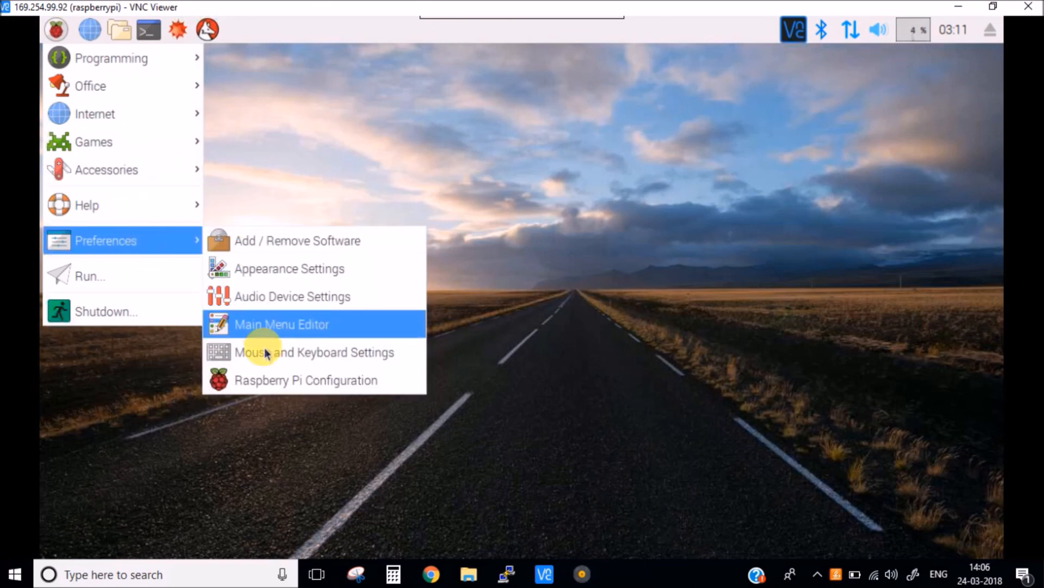
click(305, 380)
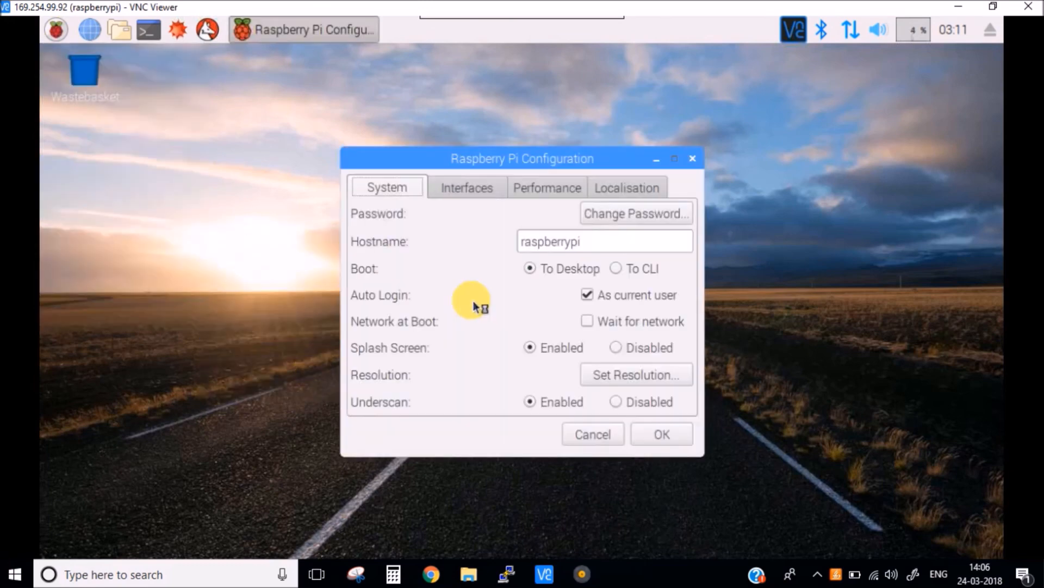
triple_click(603, 241)
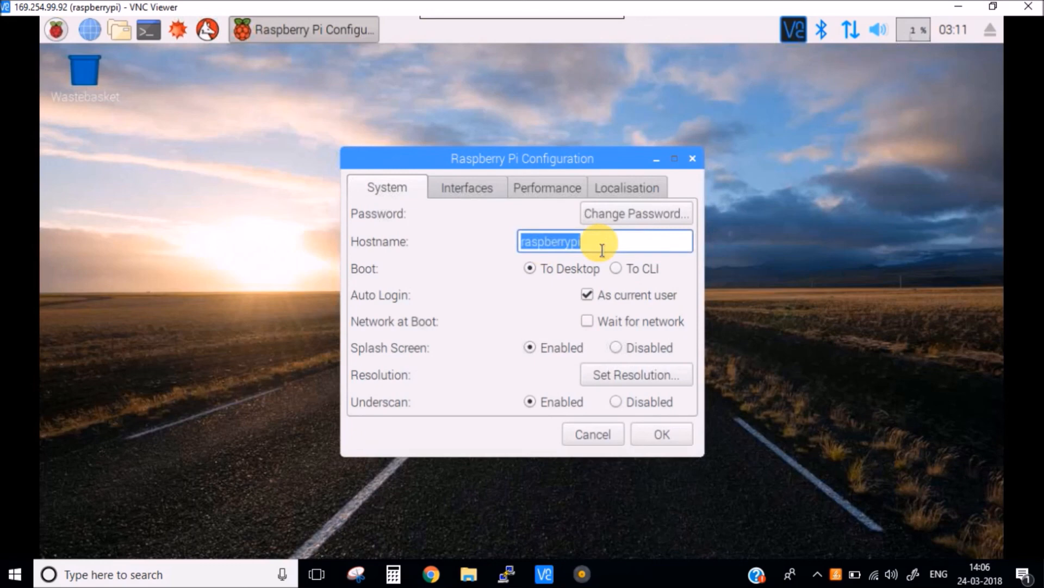
text(pi)
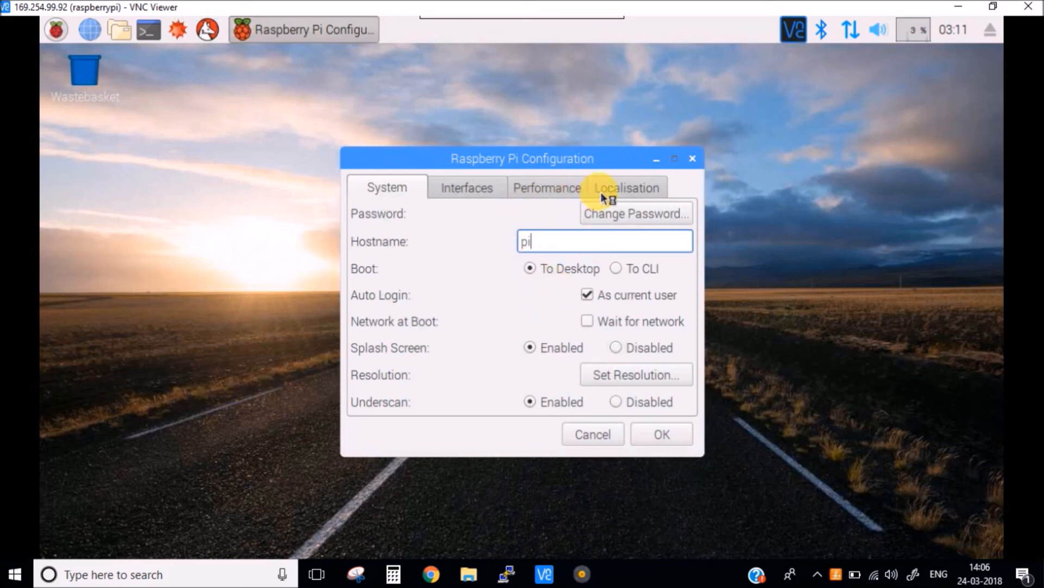
click(546, 187)
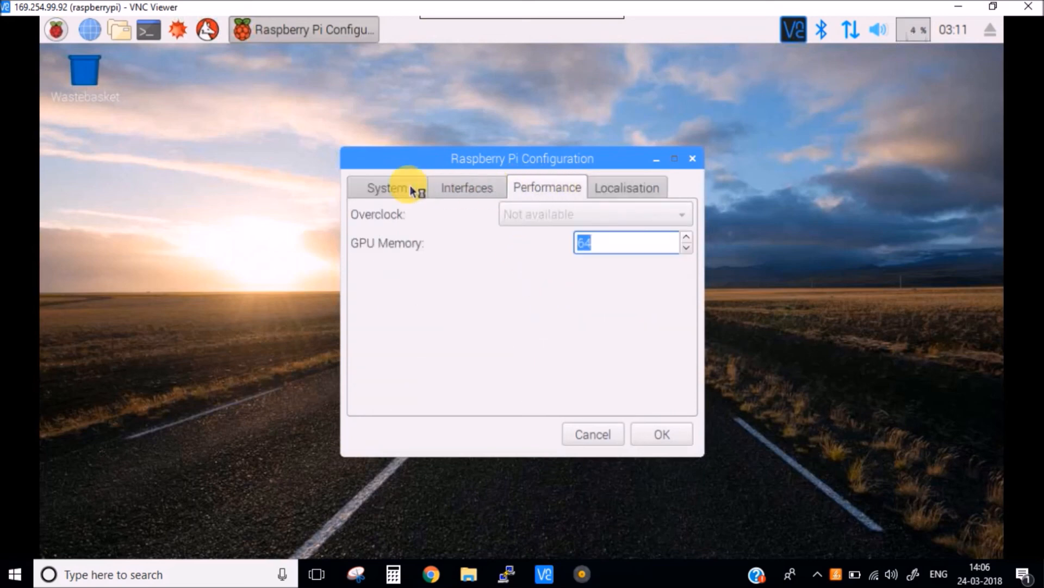
click(660, 434)
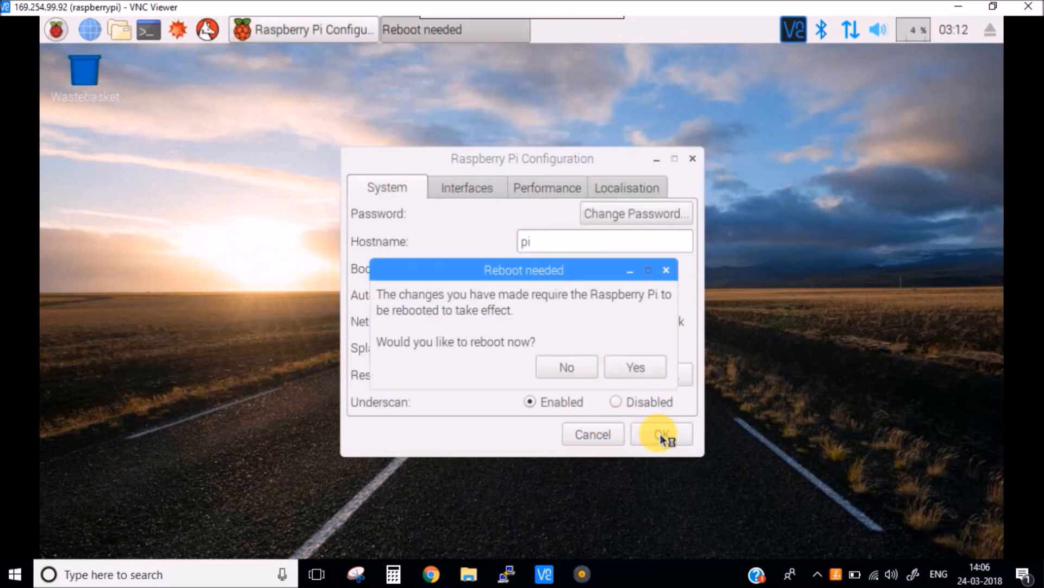
click(634, 366)
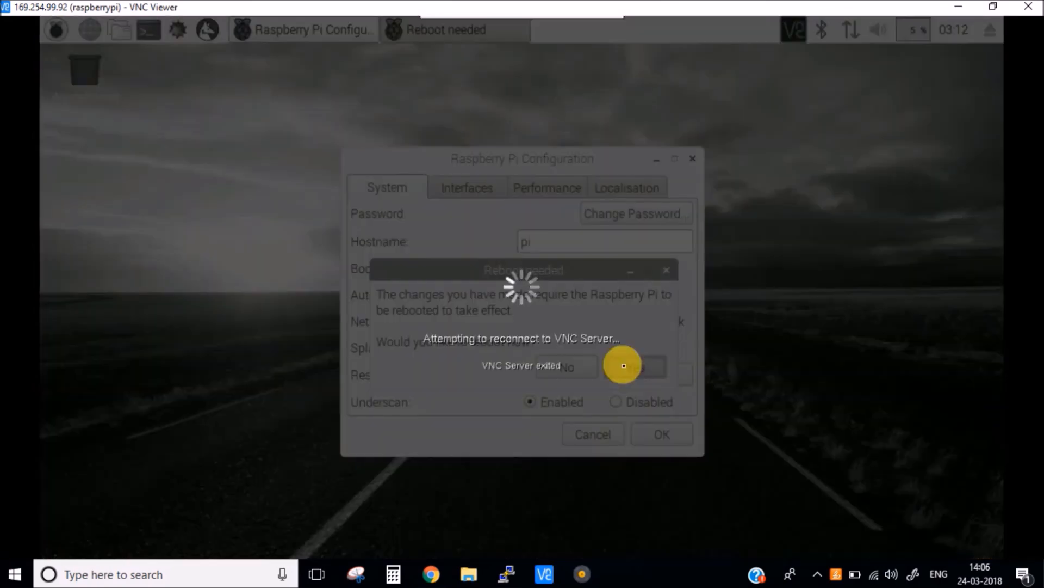